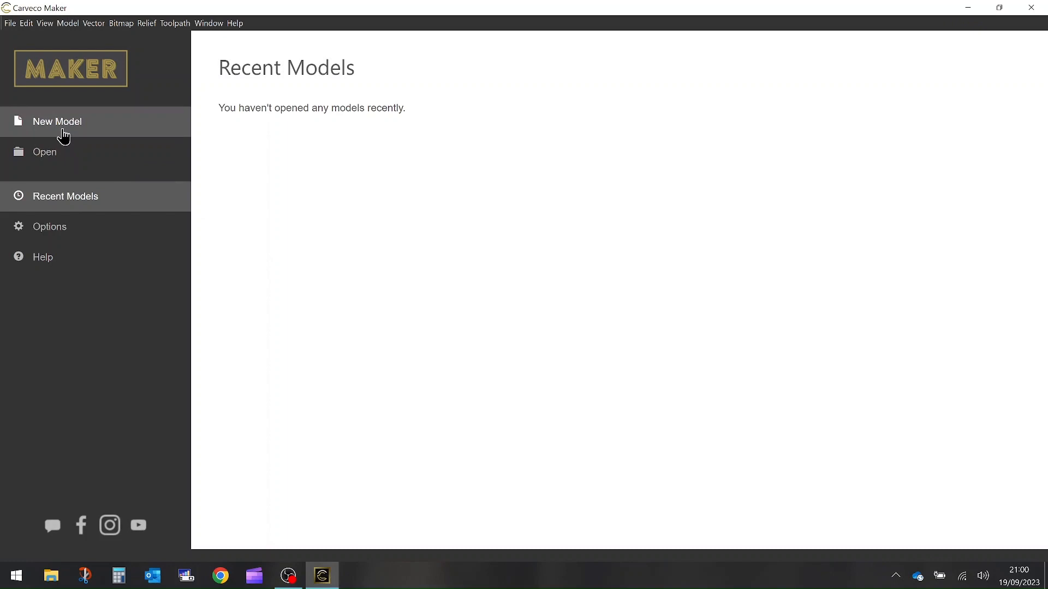
Start a new model 240 mm wide by 90 mm high with its origin at bottom-left
click(57, 122)
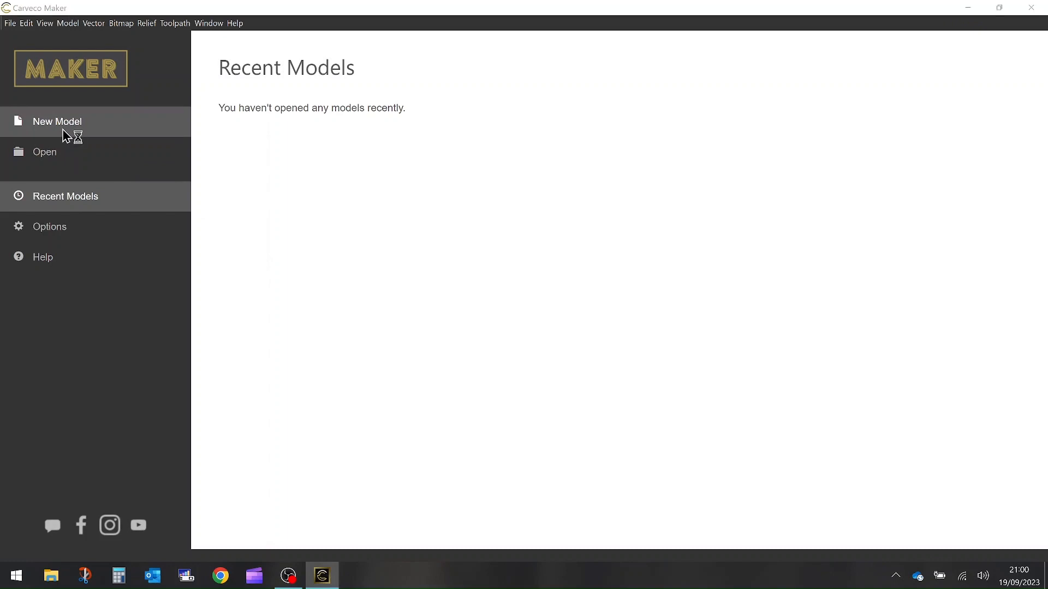
click(57, 121)
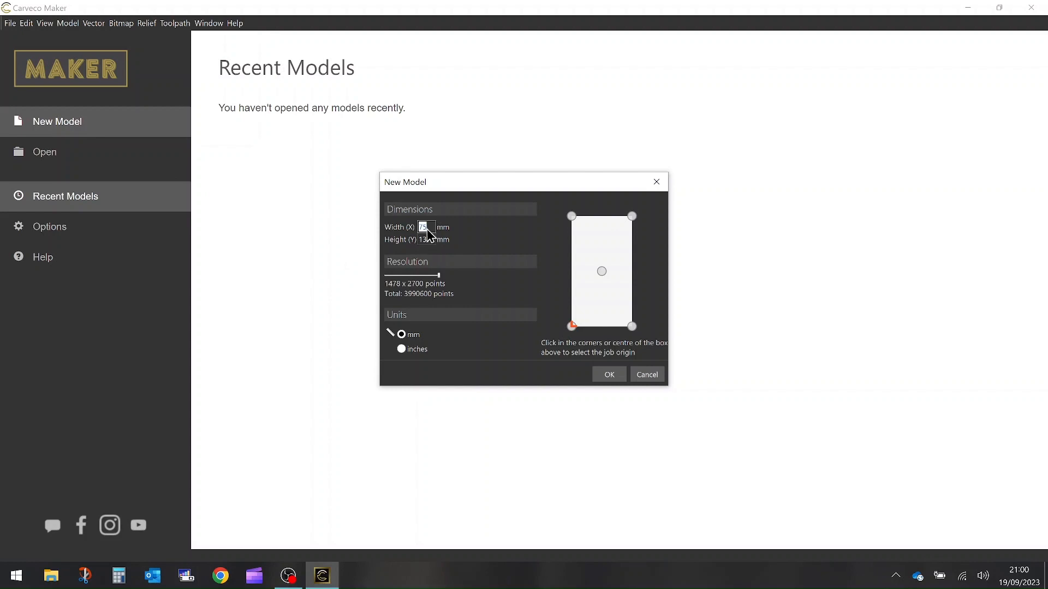
text(240)
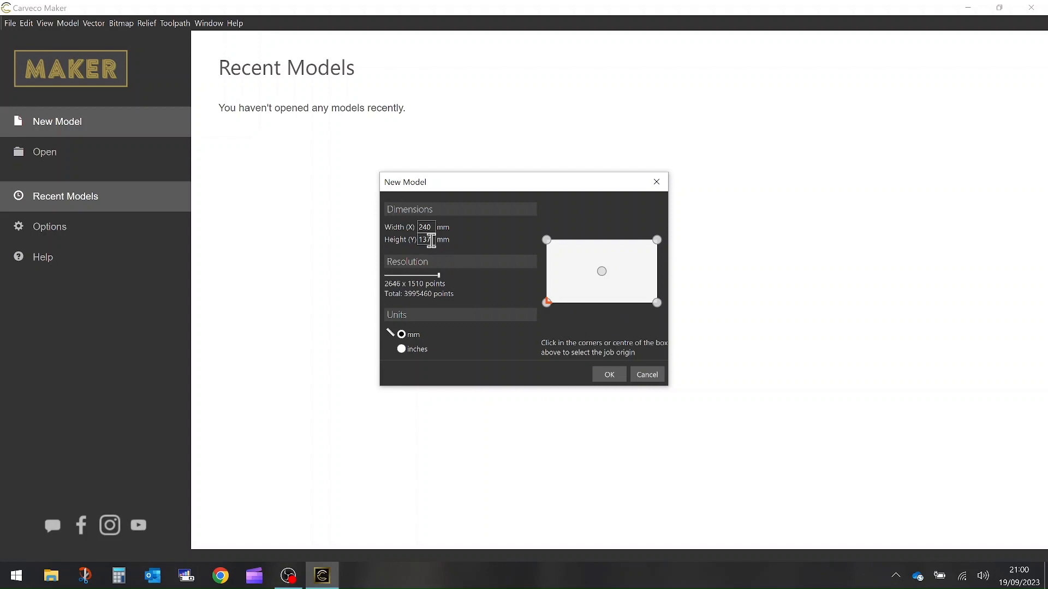
text(90)
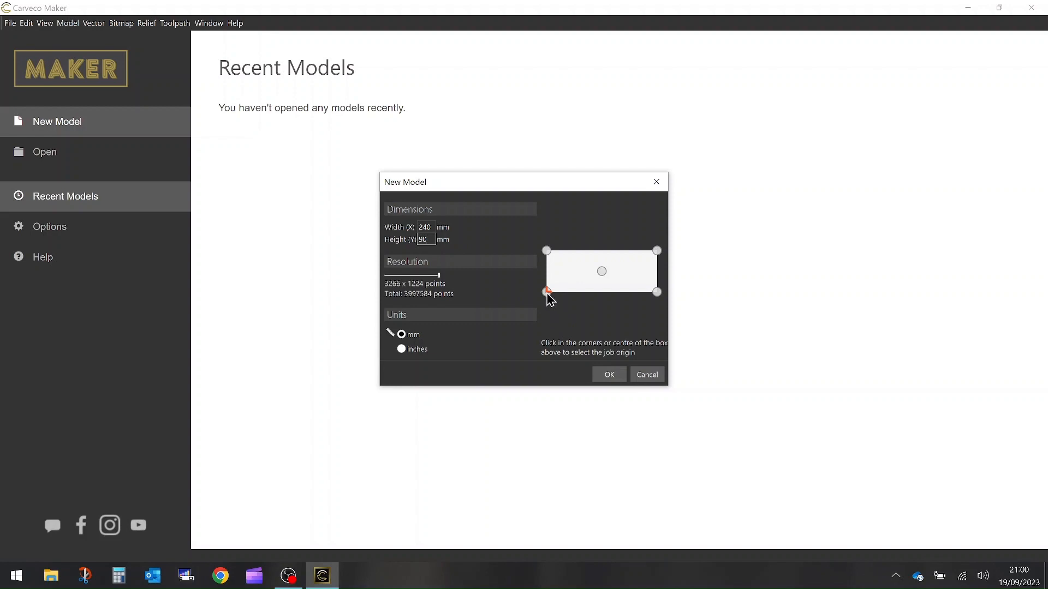
click(607, 375)
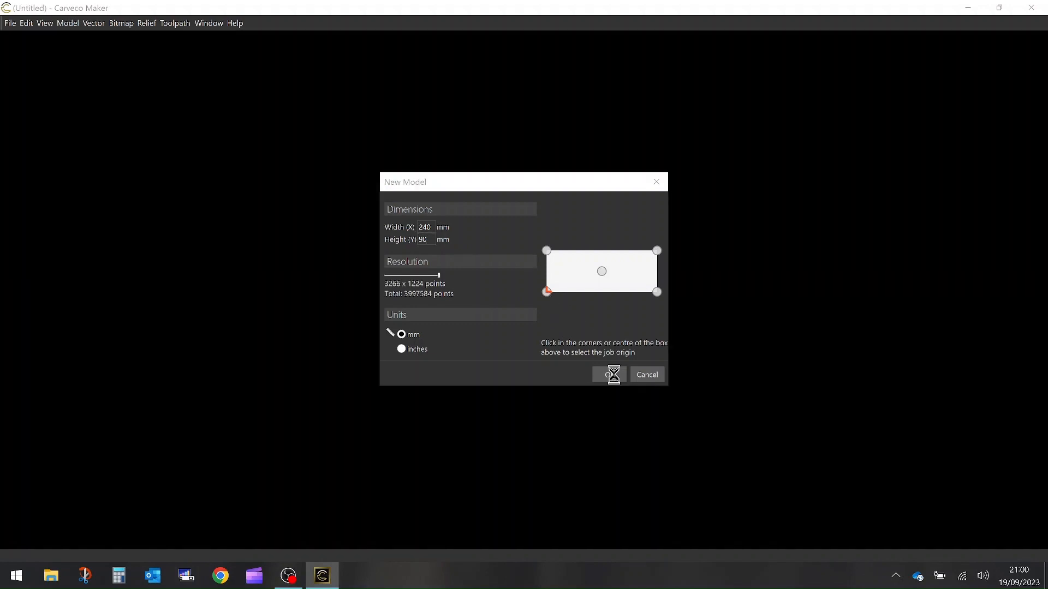
click(608, 375)
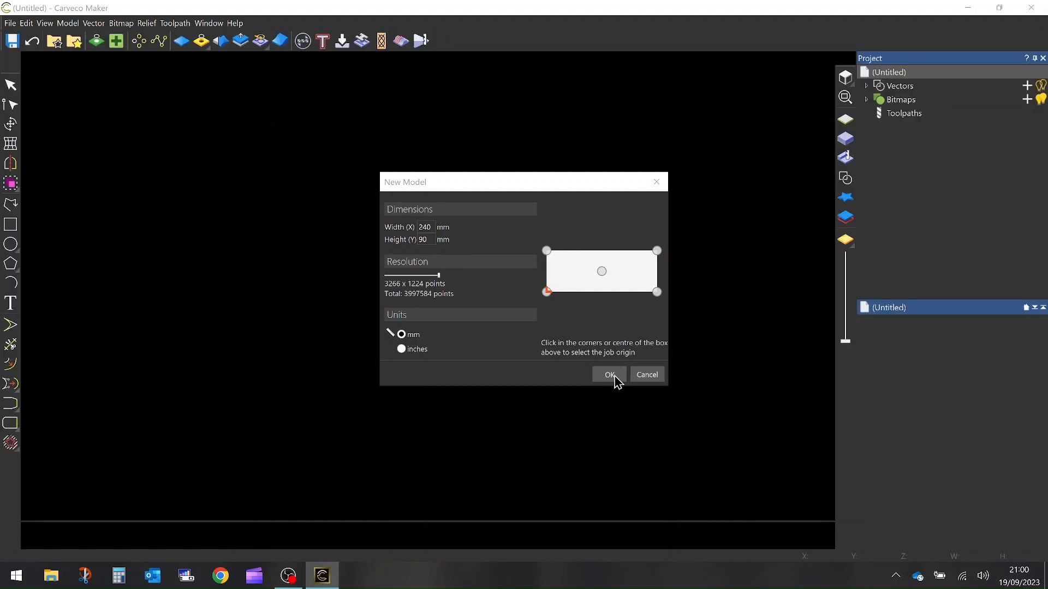
Draw a 240 × 90 mm vector rectangle centred at 120, 45 over the sheet
click(609, 374)
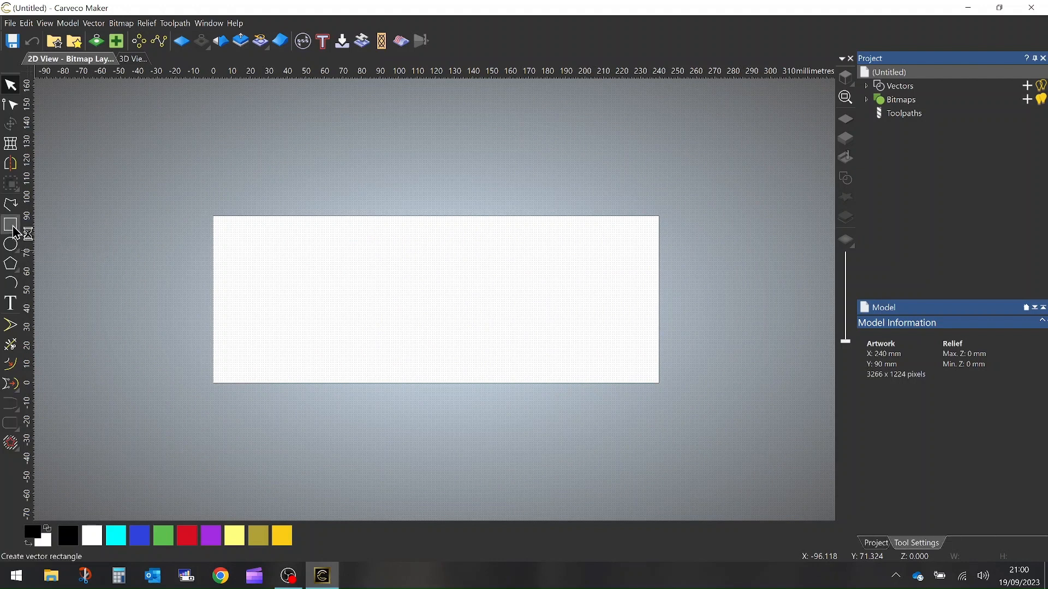
click(11, 223)
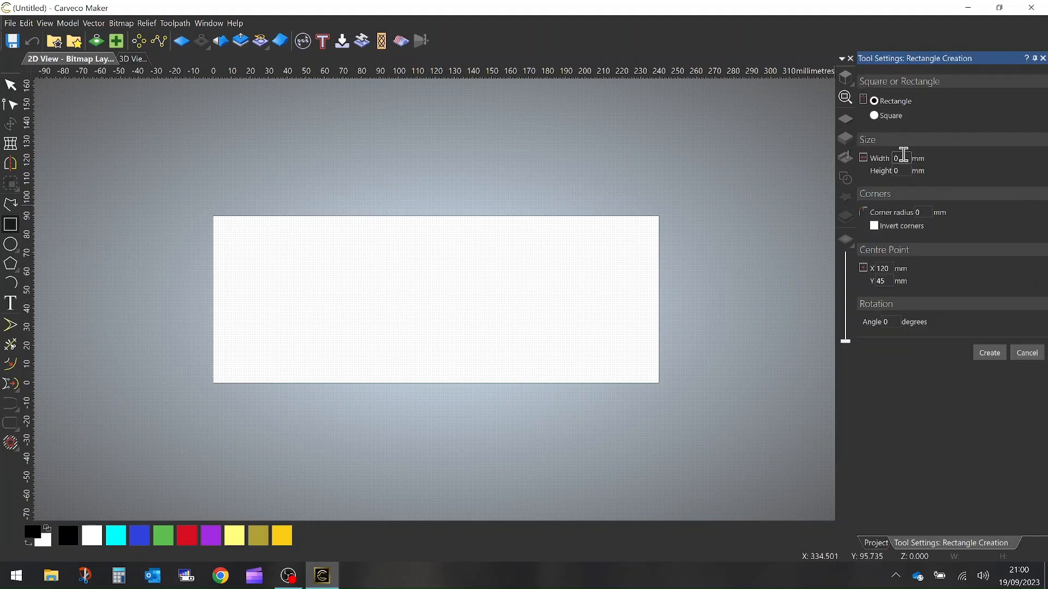
text(2)
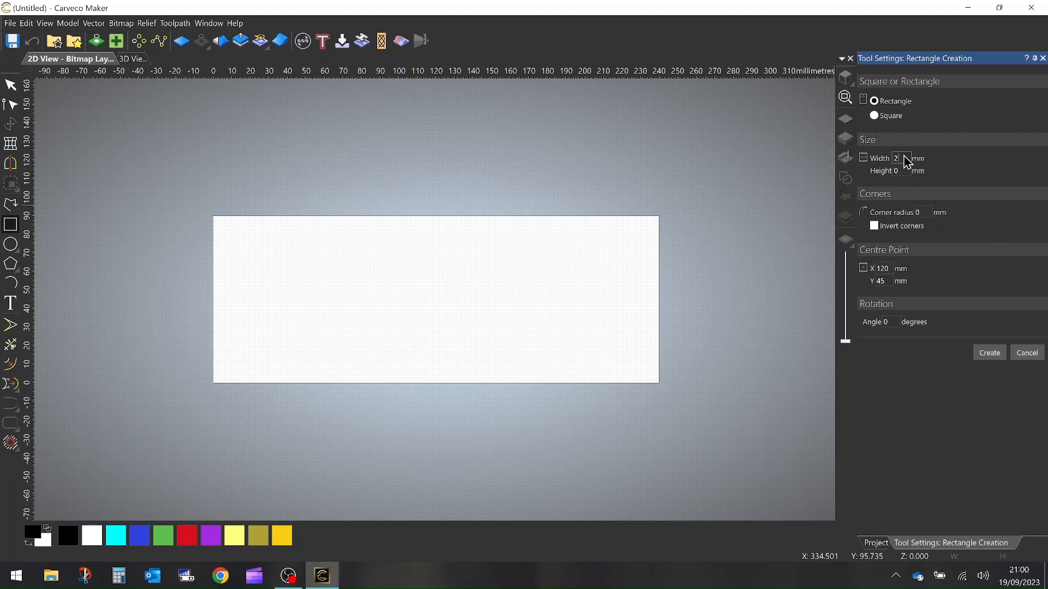
text(40)
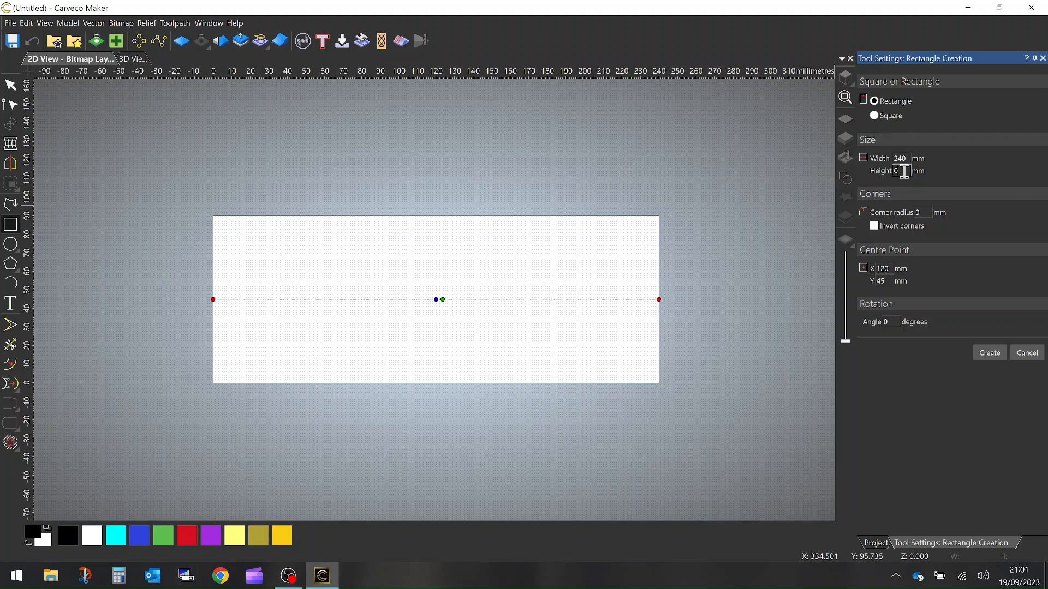
text(9)
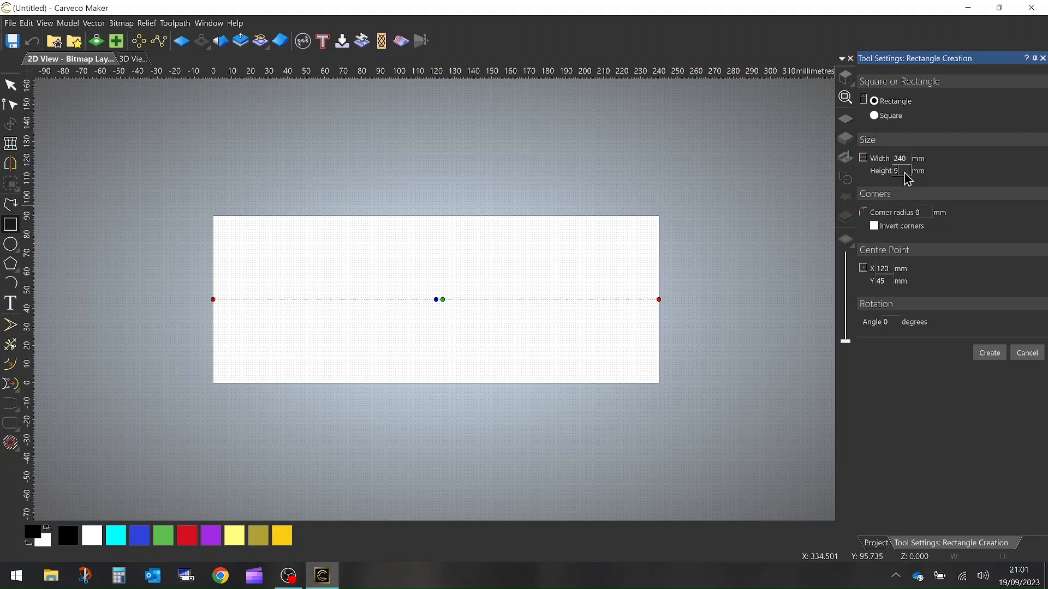
text(90)
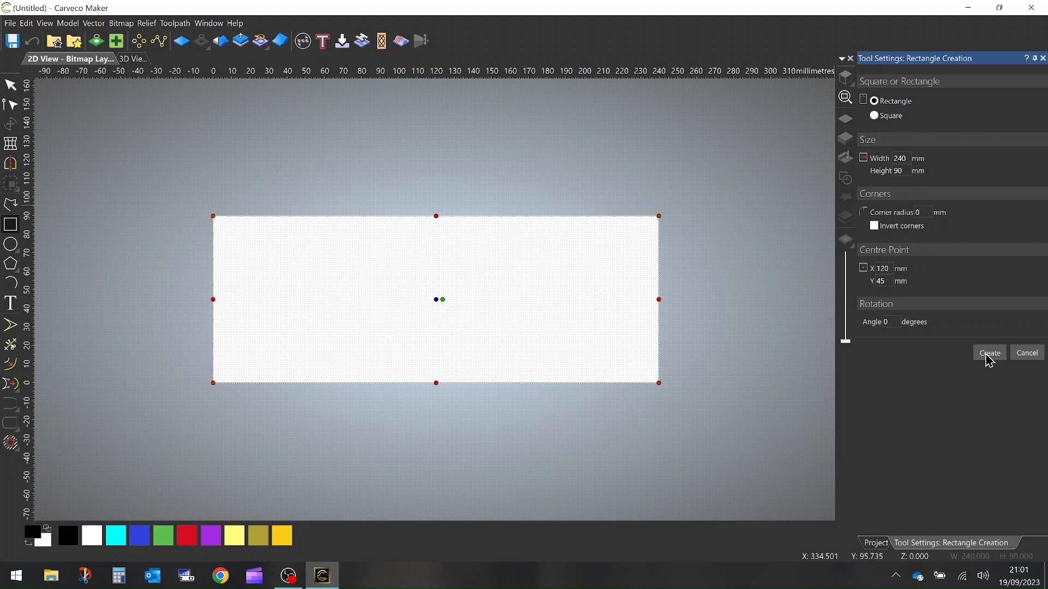
click(989, 352)
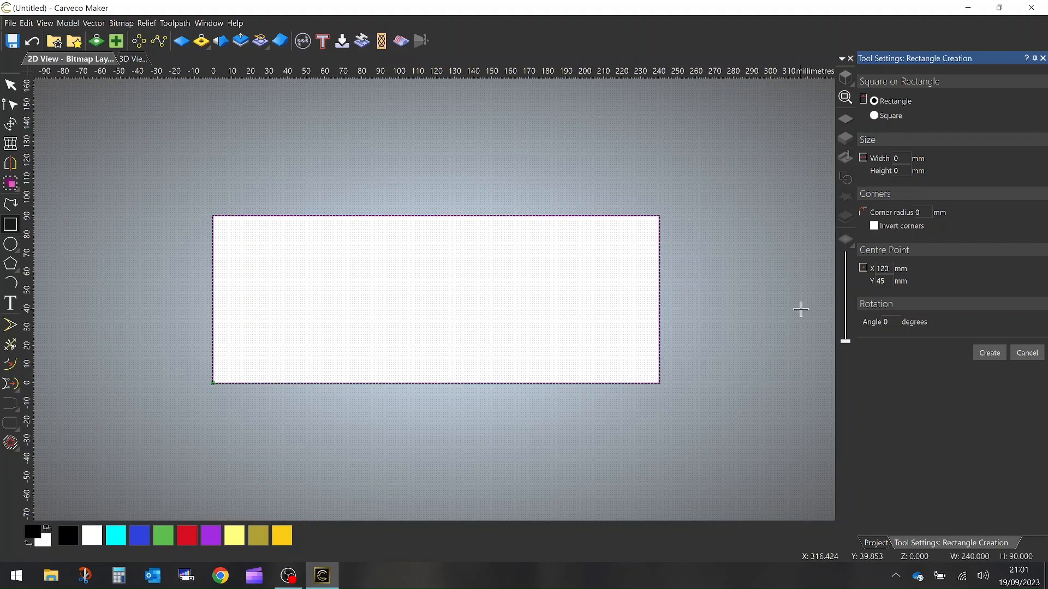
mouse_move(149, 127)
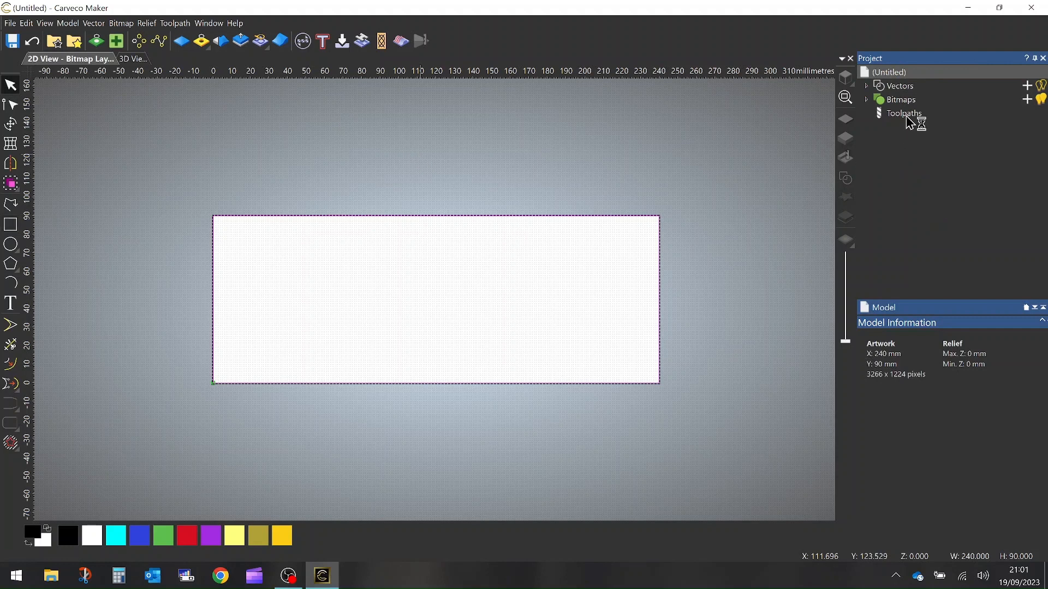
Begin a 2D area clearance toolpath with a 4 mm finish depth
click(903, 113)
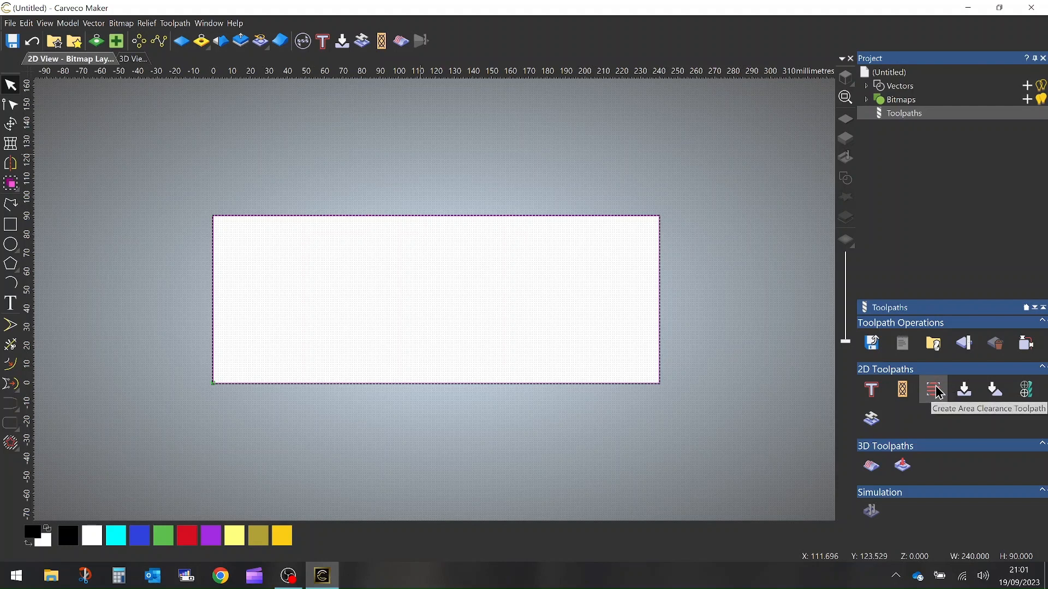
click(933, 389)
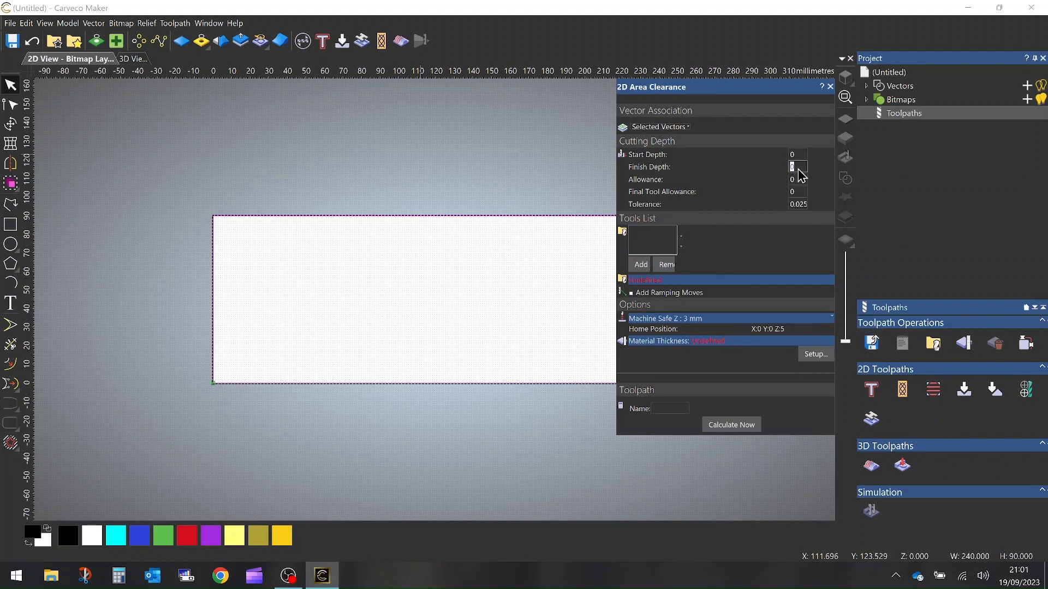
text(4)
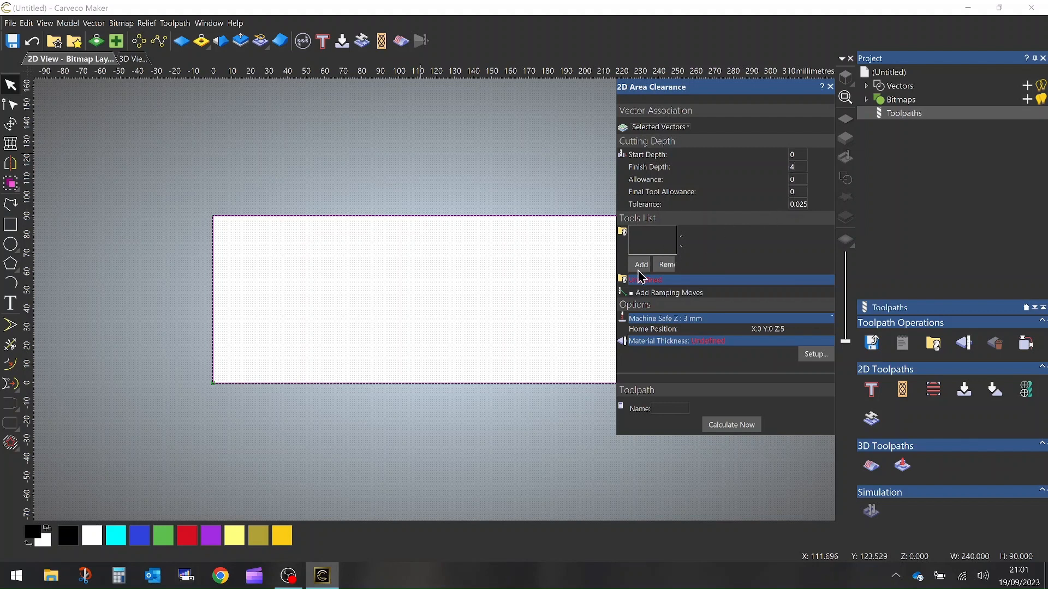
Select the 15 mm 2-flute straight bit from the tool database
click(640, 265)
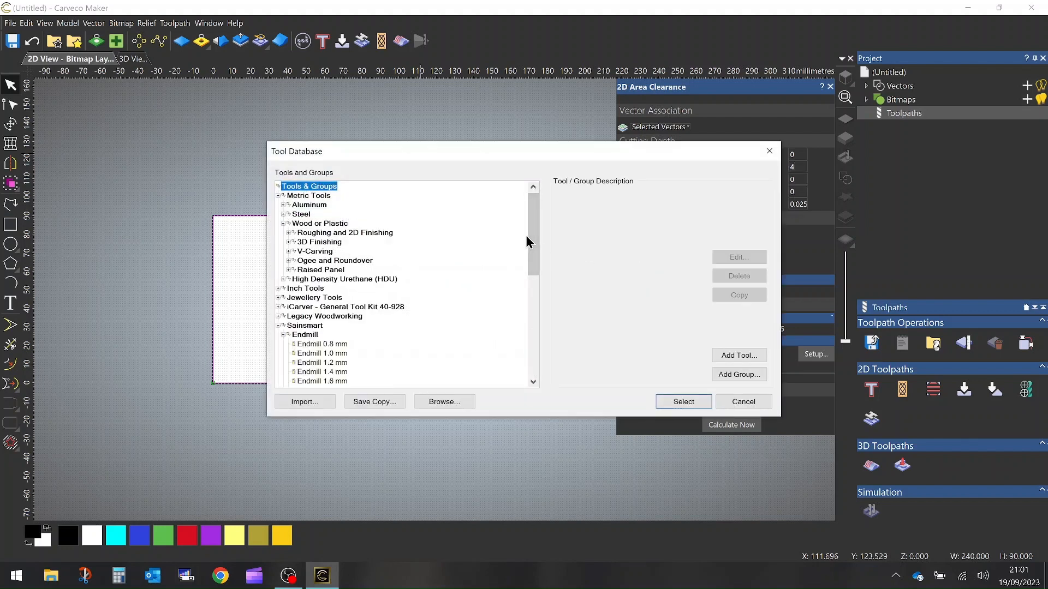
scroll(down, 3)
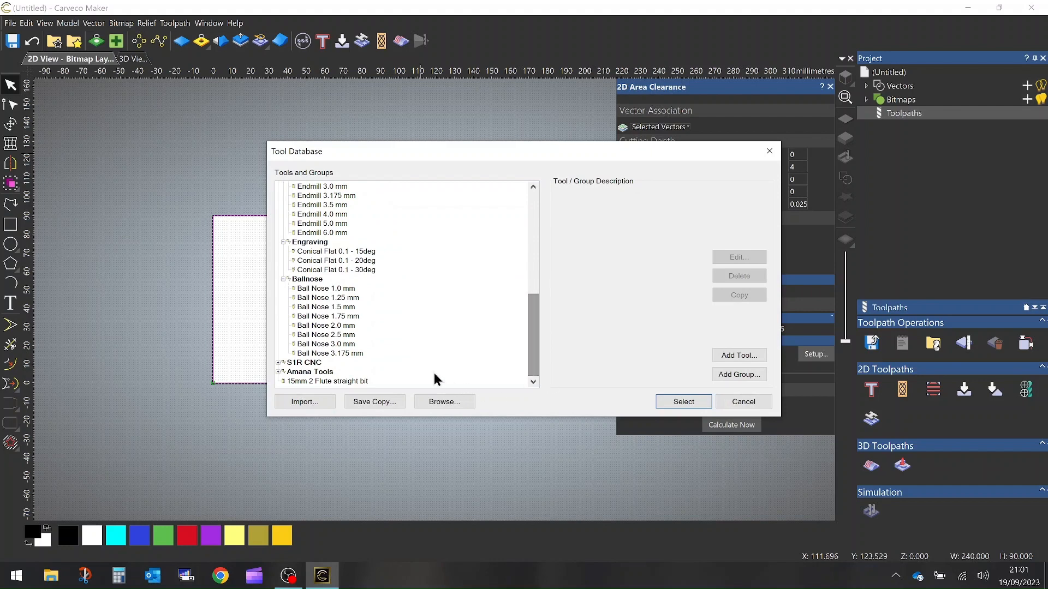
click(327, 381)
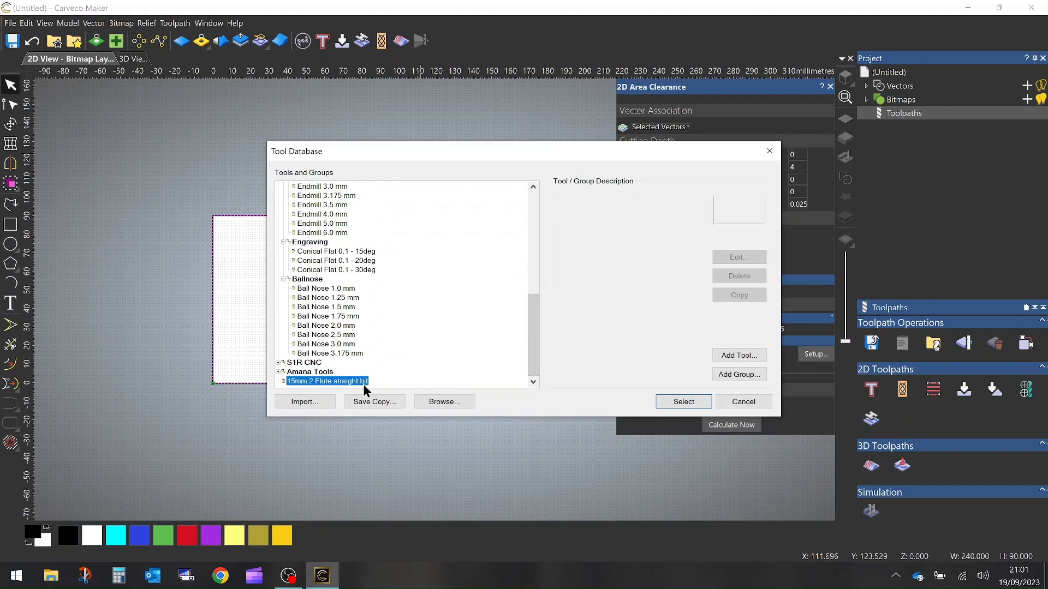
click(682, 401)
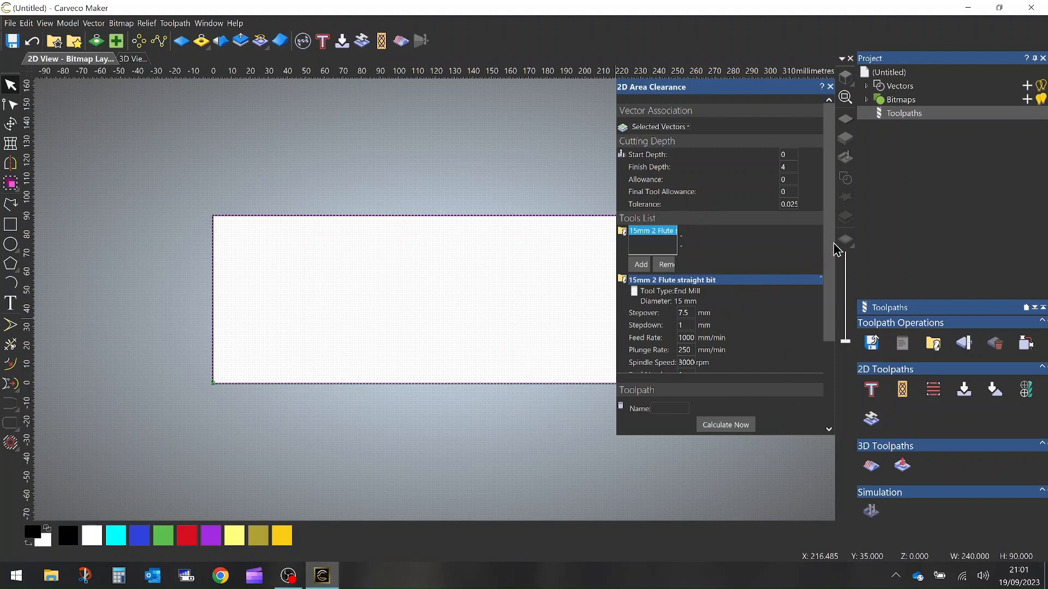
Scroll the clearance panel down to Machine Safe Z and Material Thickness options
scroll(down, 3)
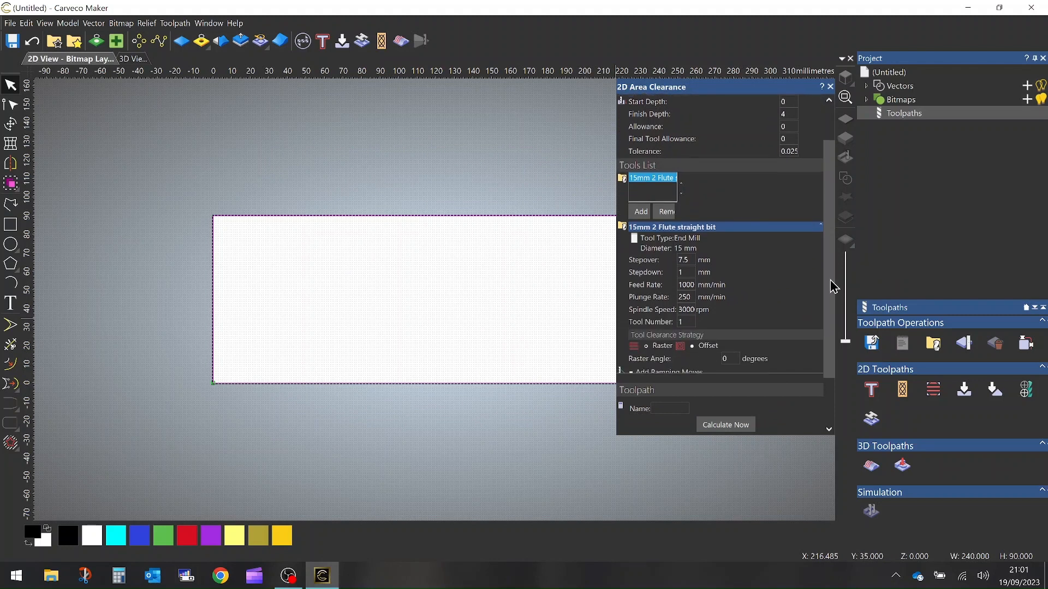
scroll(down, 3)
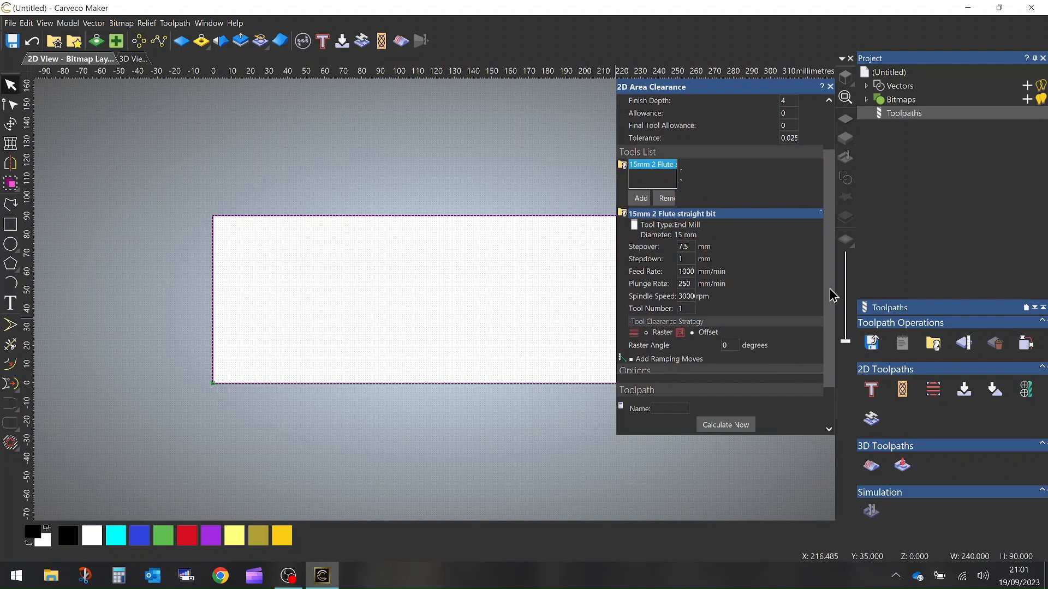
scroll(down, 3)
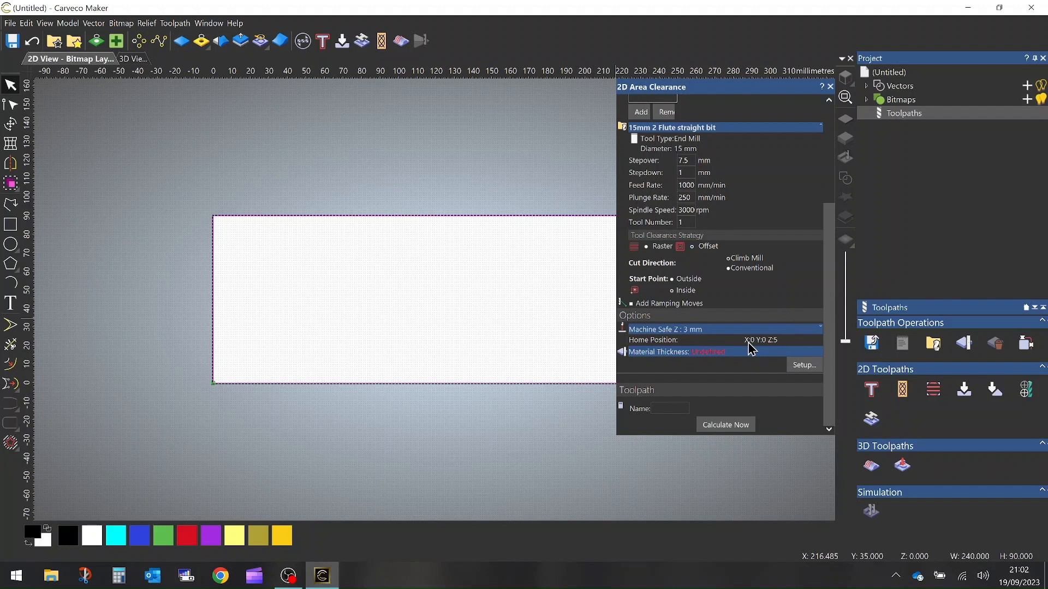
mouse_move(807, 374)
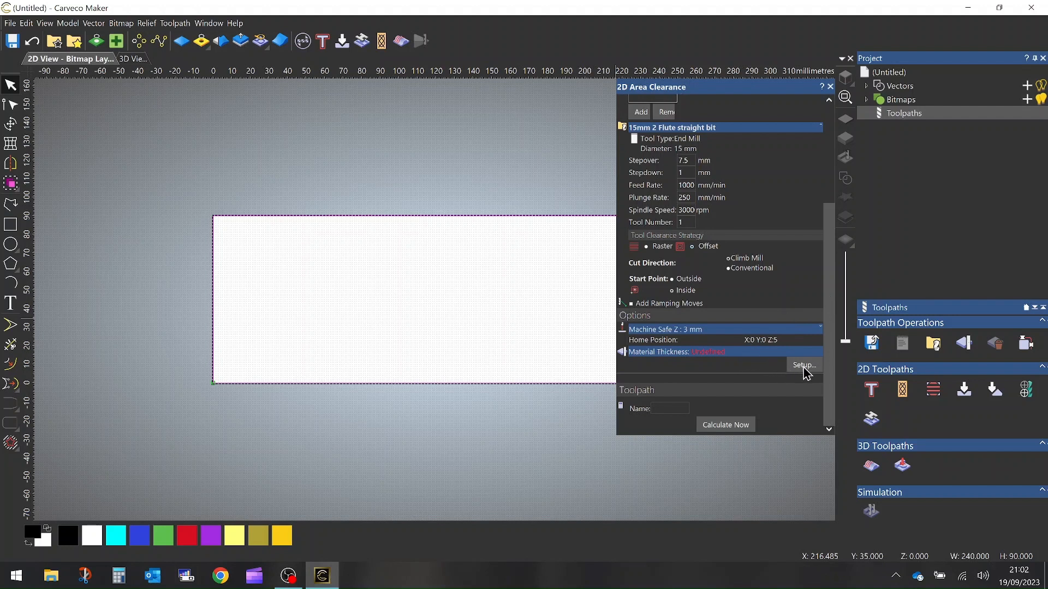
Set the material thickness to 18 mm in Setup
click(803, 365)
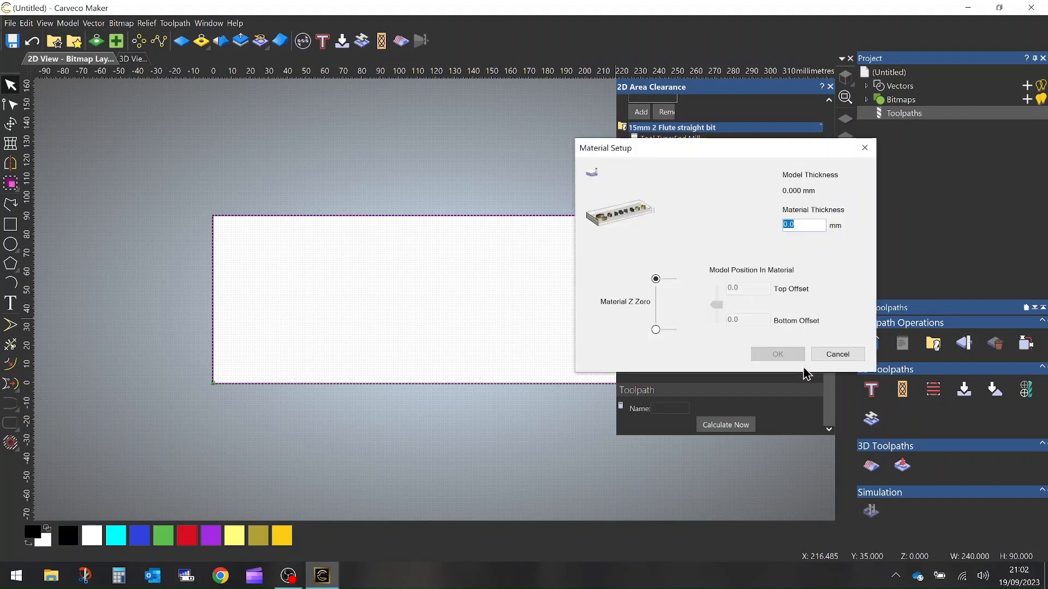
text(18)
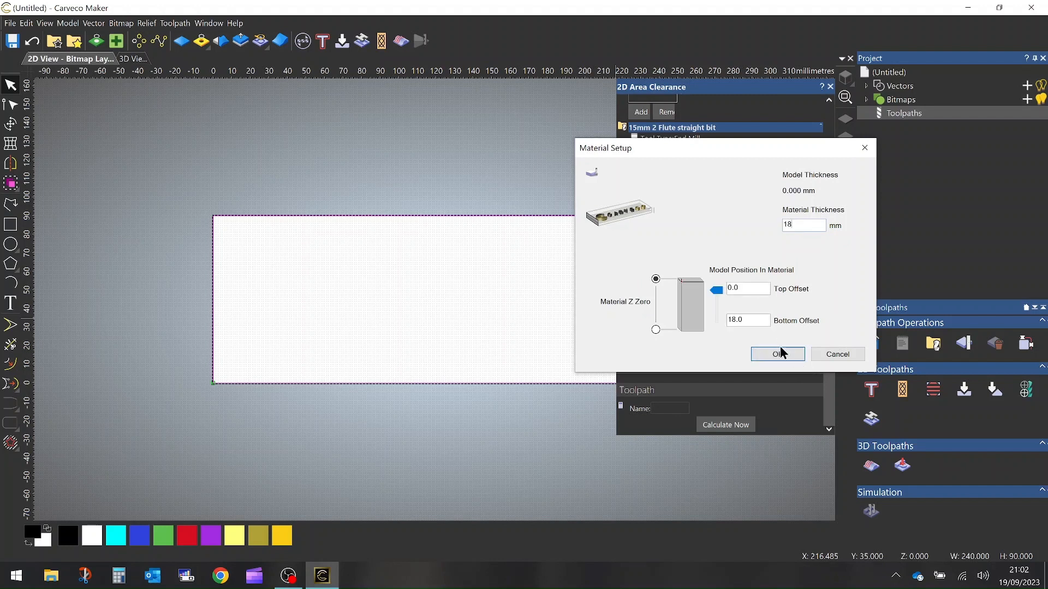
click(775, 354)
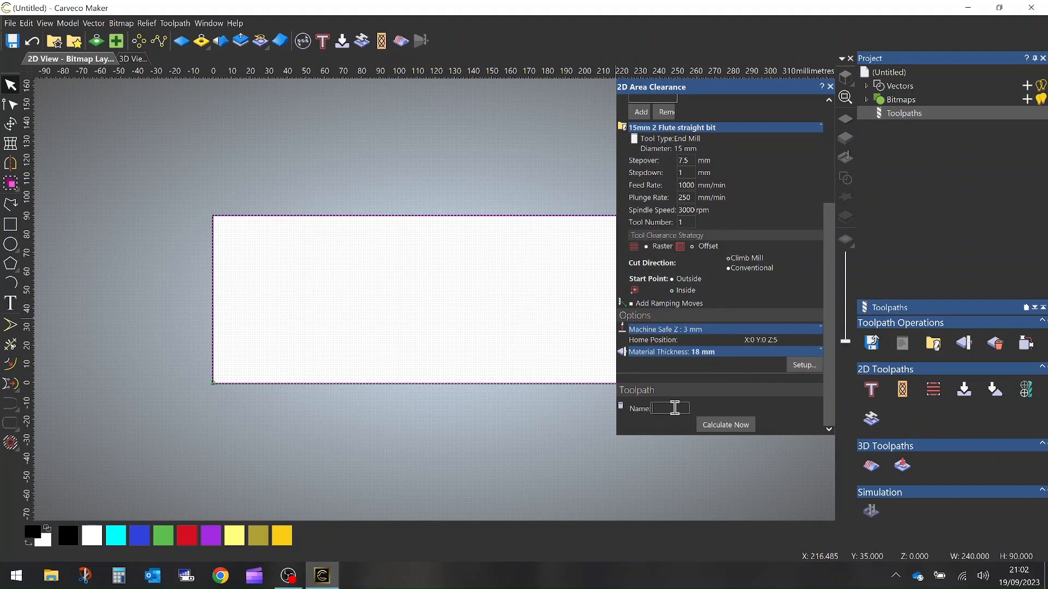
Name the toolpath 'Thickness' and calculate it
text(Thick)
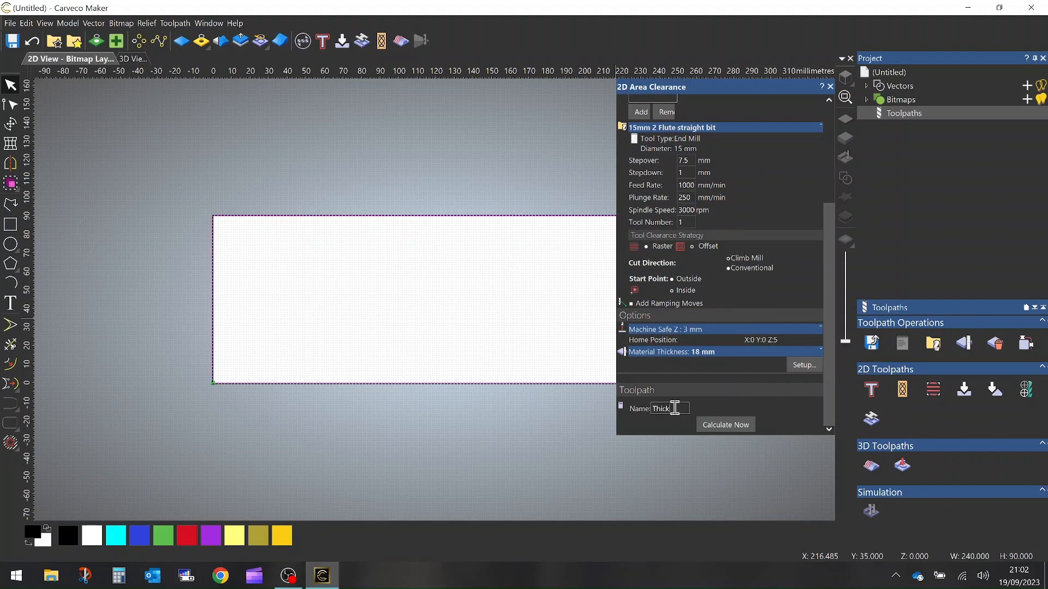
text(ness)
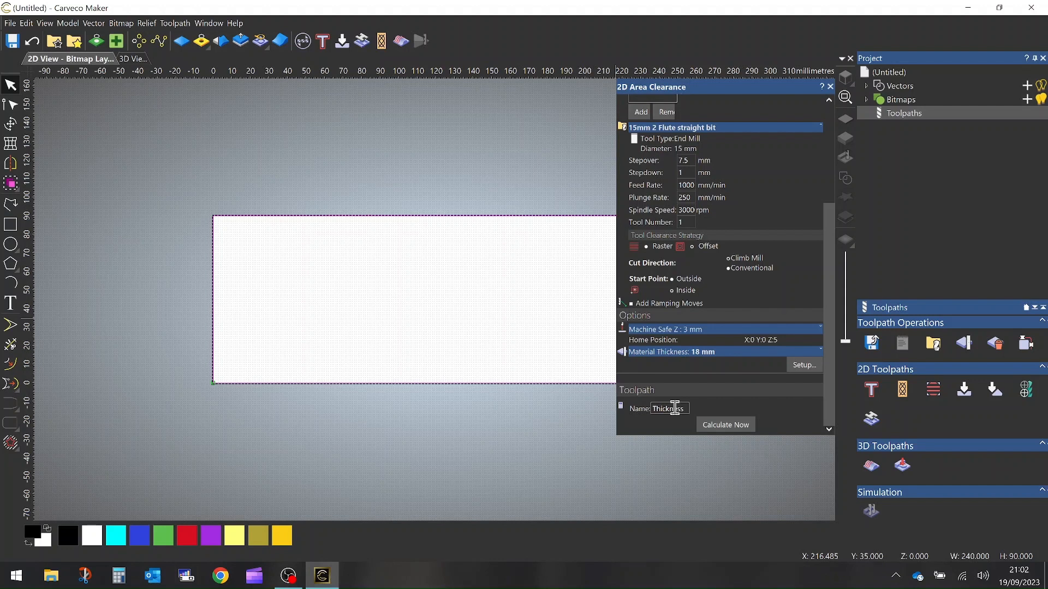
mouse_move(727, 419)
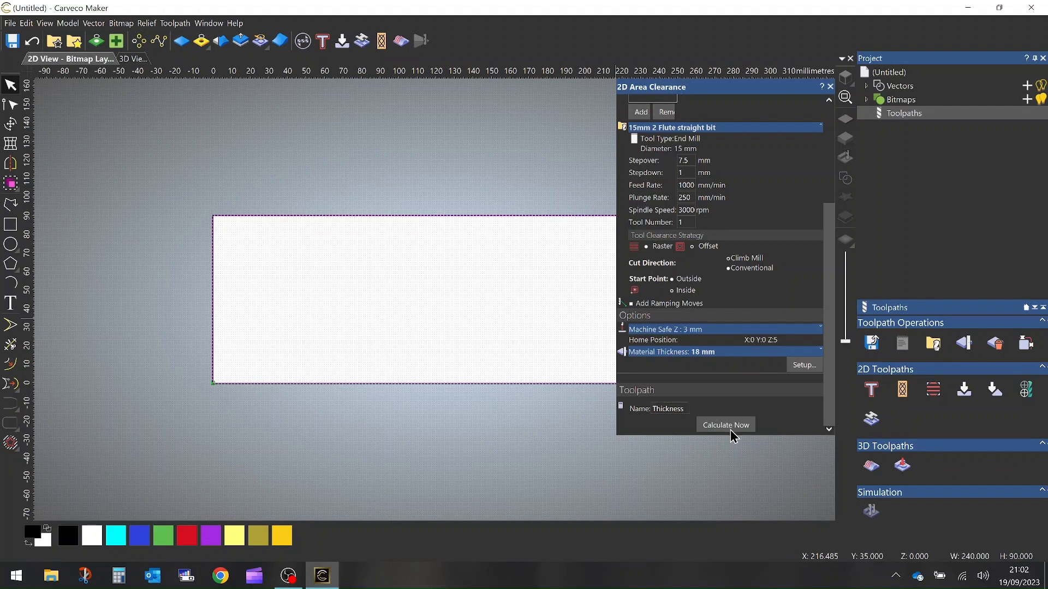
click(726, 425)
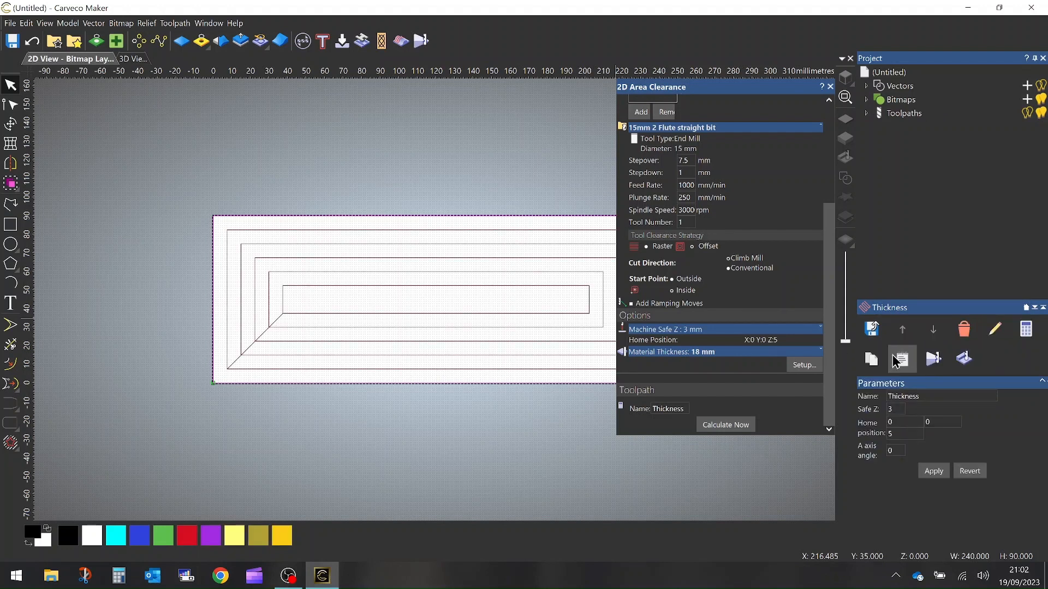
Check the Thickness summary (00:09:56 machining time), then close it and the clearance panel
click(902, 359)
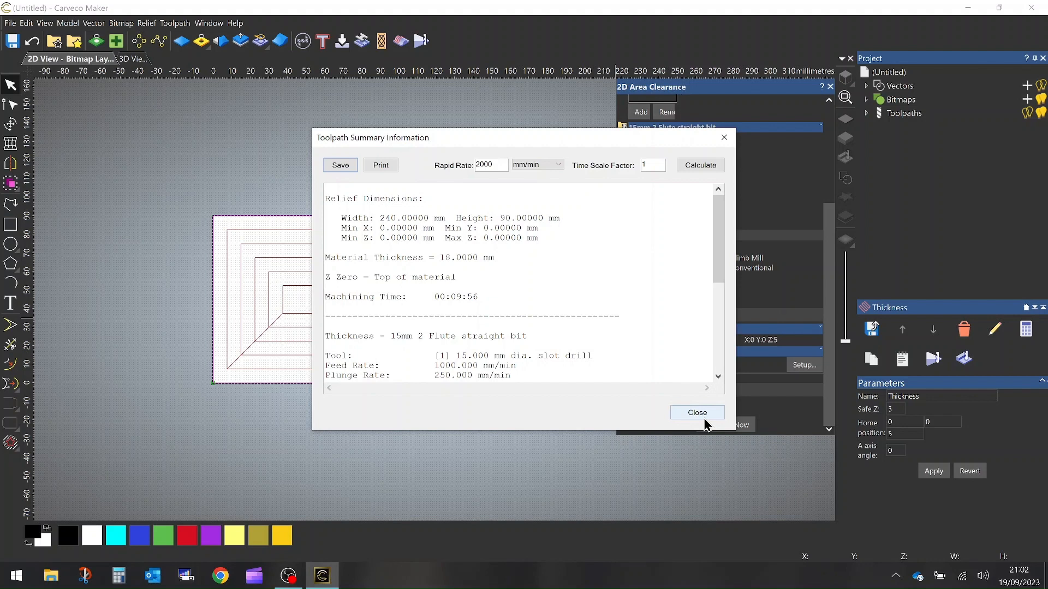
click(696, 412)
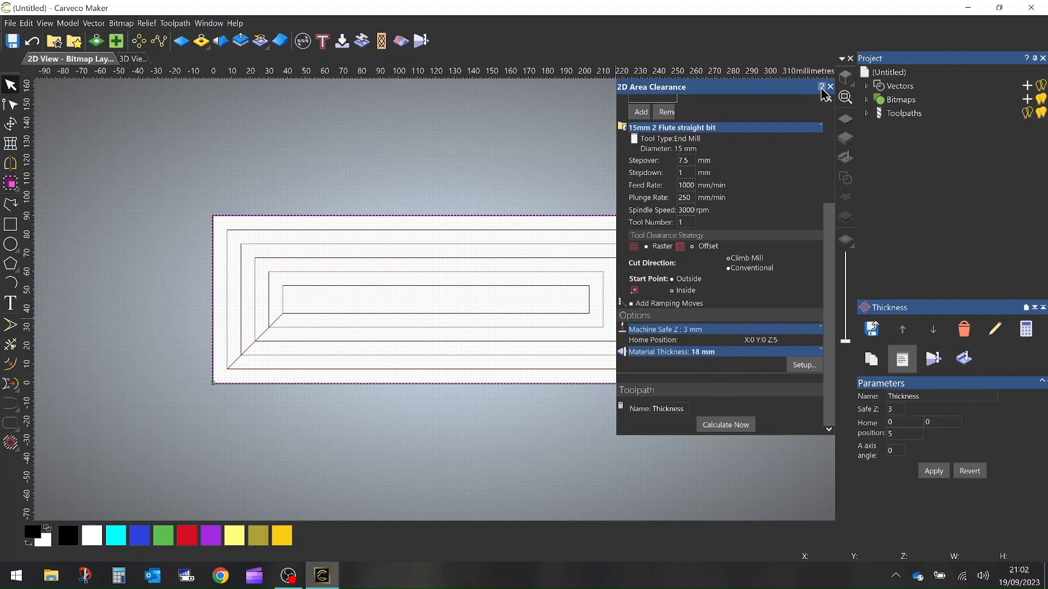
click(829, 87)
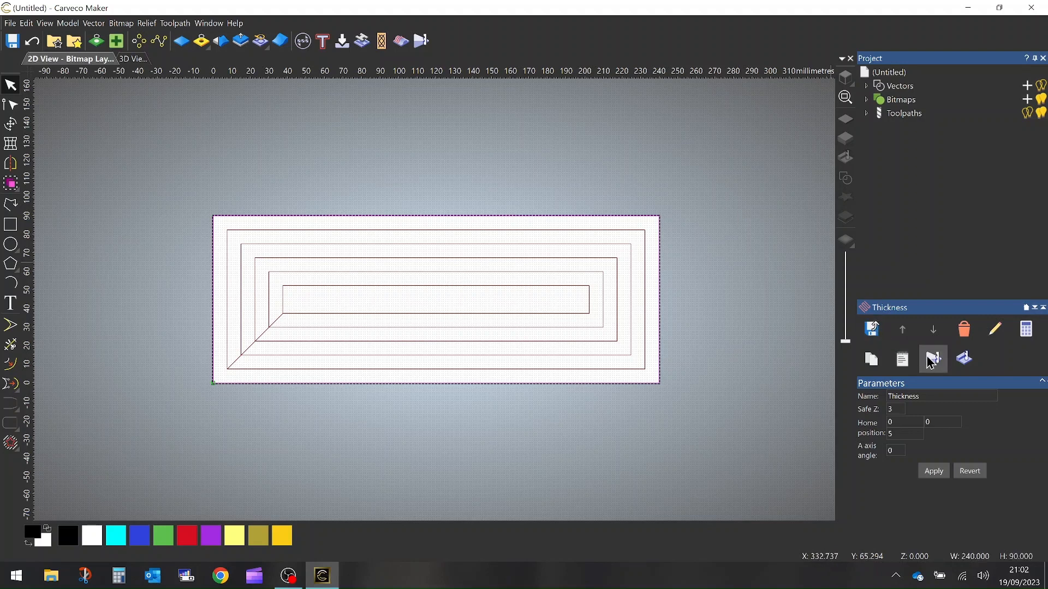
mouse_move(934, 359)
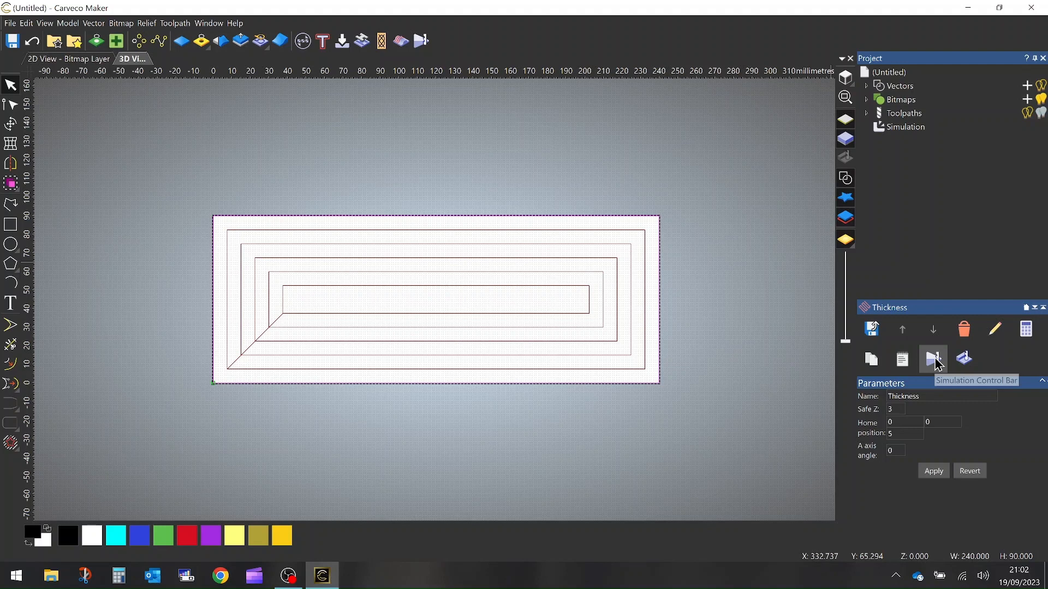
Open the Simulation Control Bar from the Thickness toolpath panel
click(932, 359)
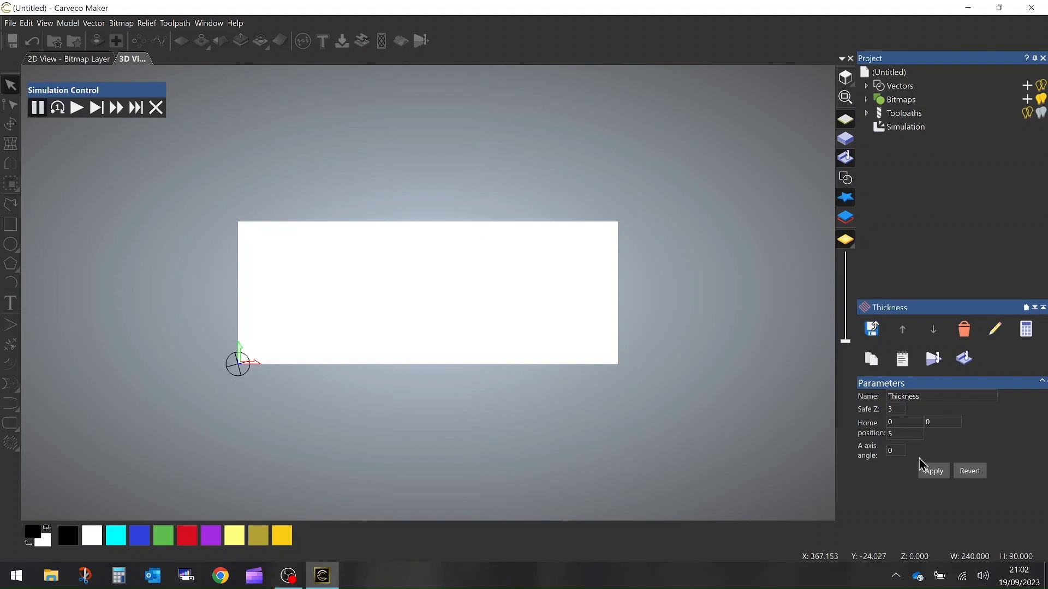
mouse_move(994, 329)
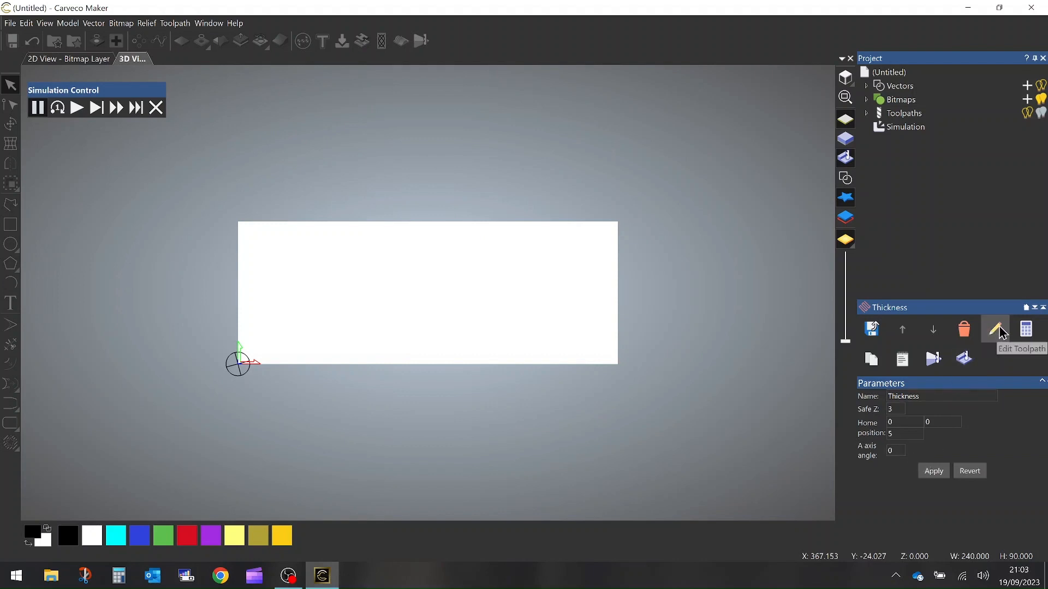
mouse_move(995, 329)
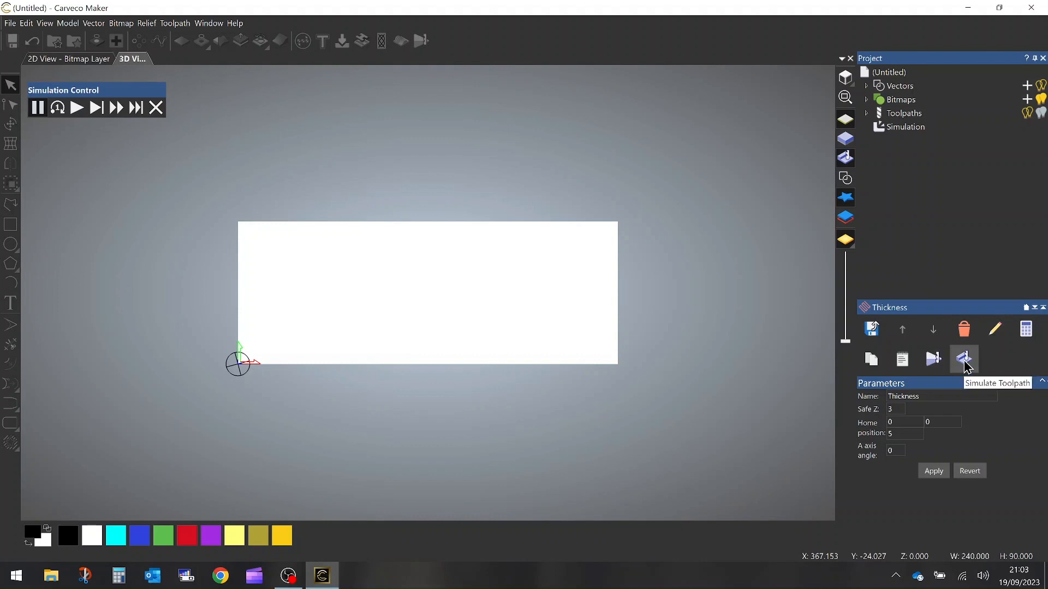
mouse_move(906, 137)
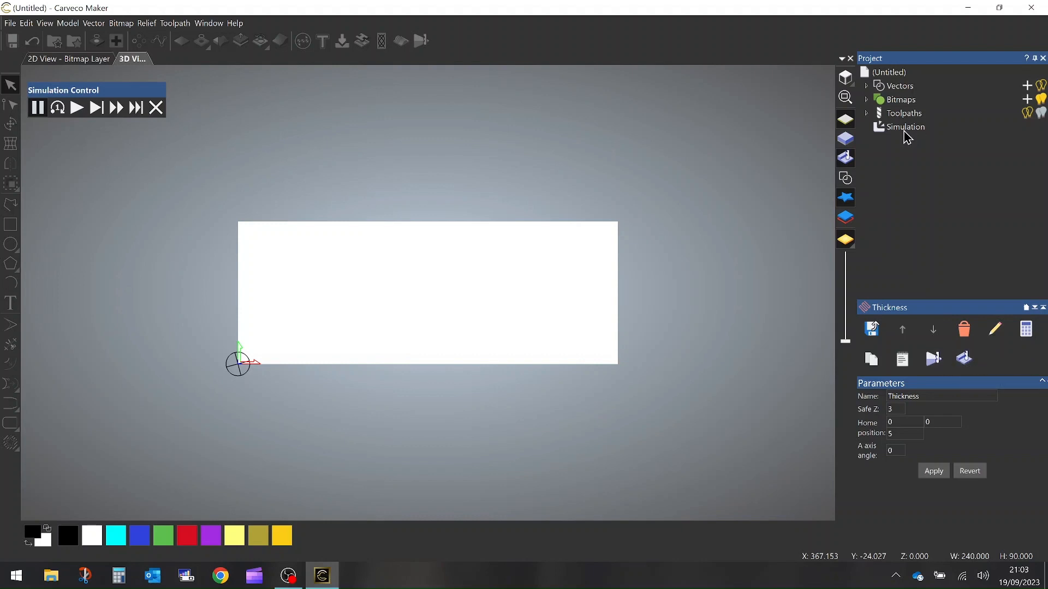
Set the simulation material to Beech (H) and apply it
click(903, 126)
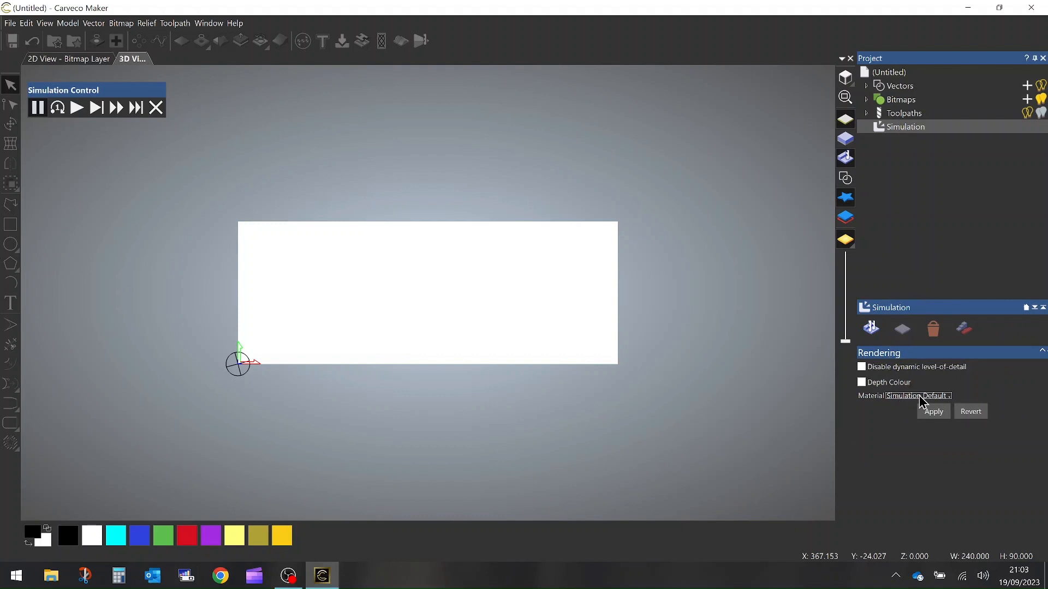
click(919, 395)
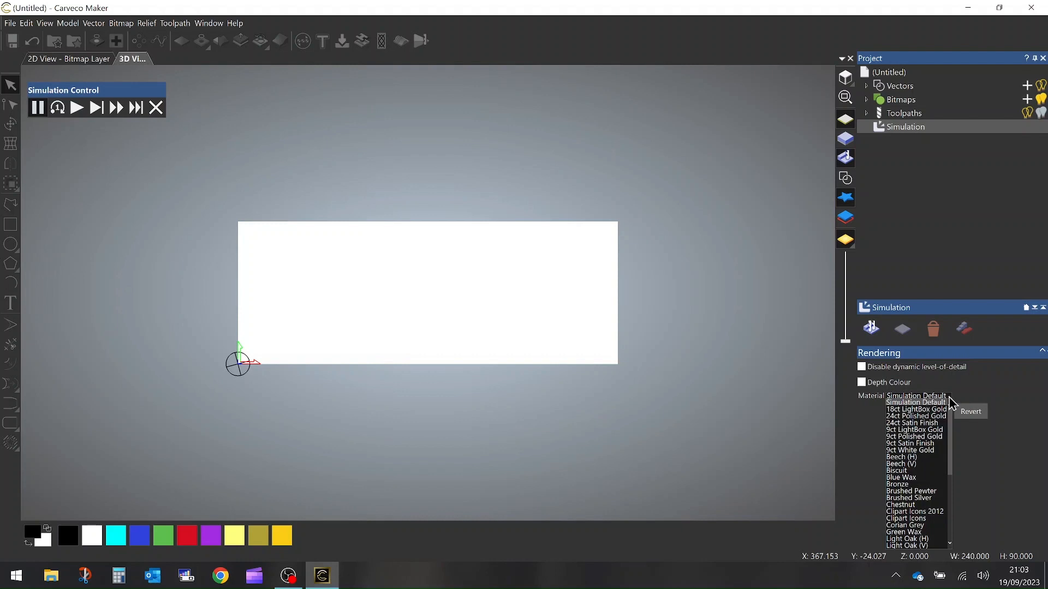
mouse_move(922, 464)
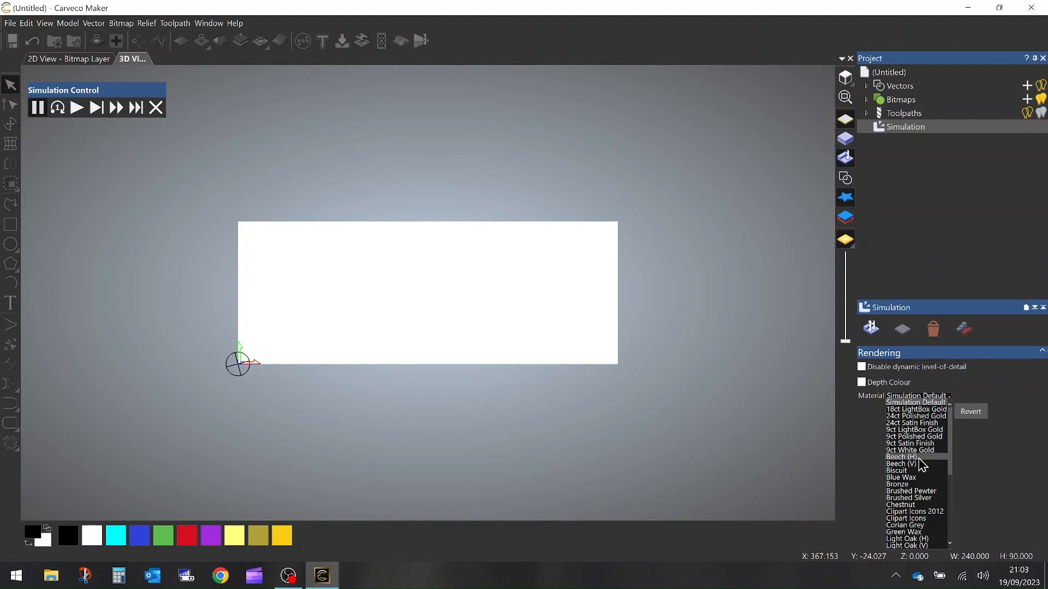
click(903, 457)
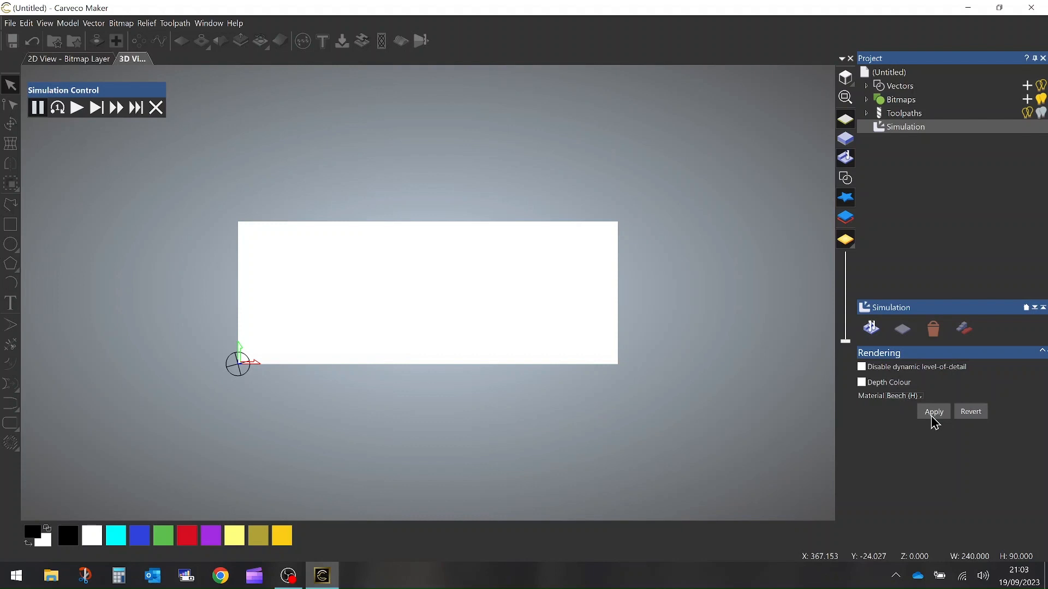
click(933, 412)
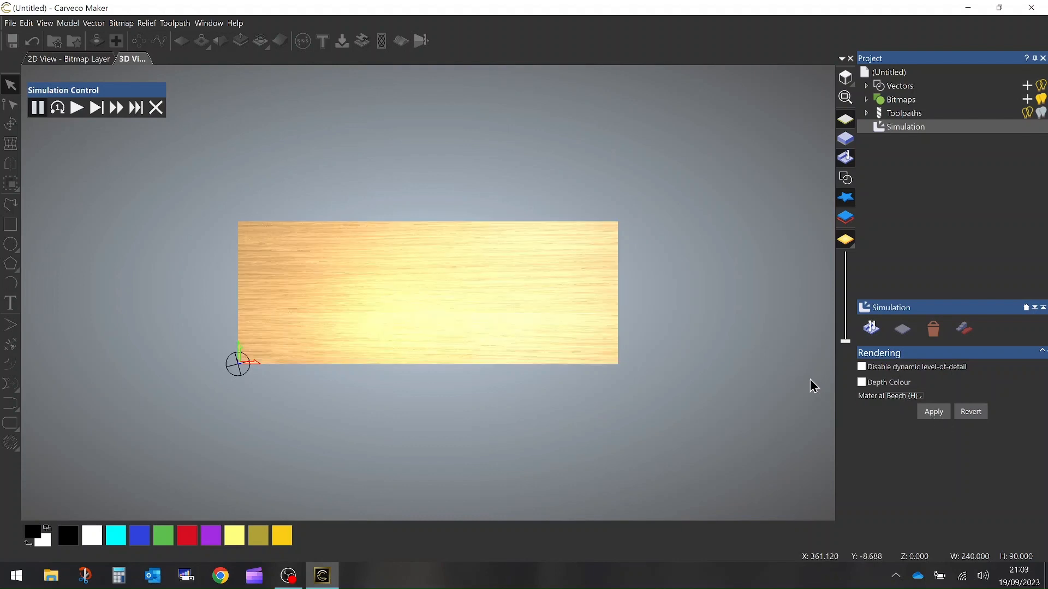
mouse_move(196, 176)
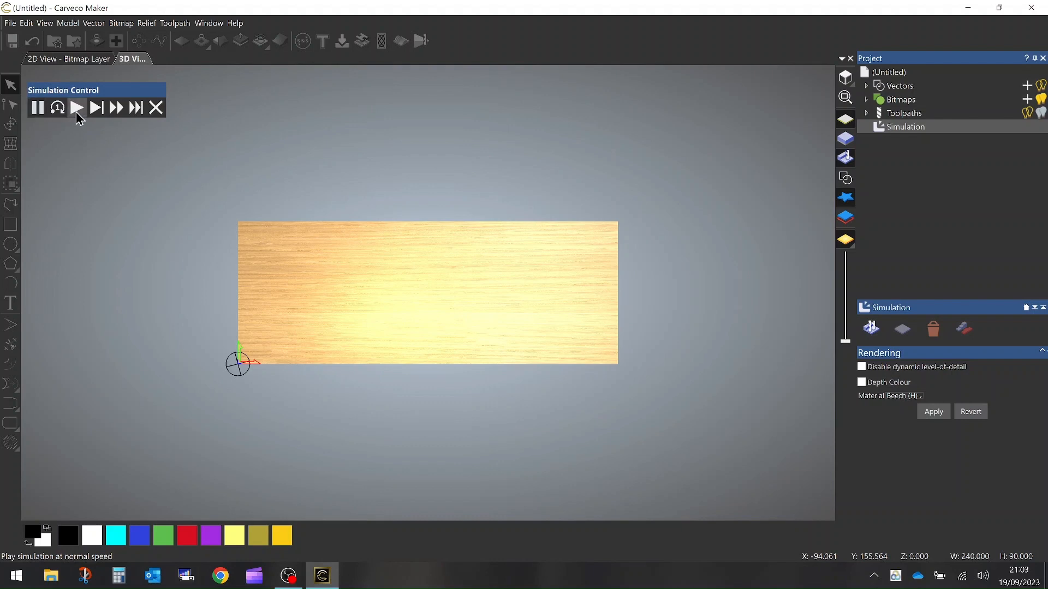
Play the simulation at normal speed through the clearance passes, then switch to maximum speed
click(76, 107)
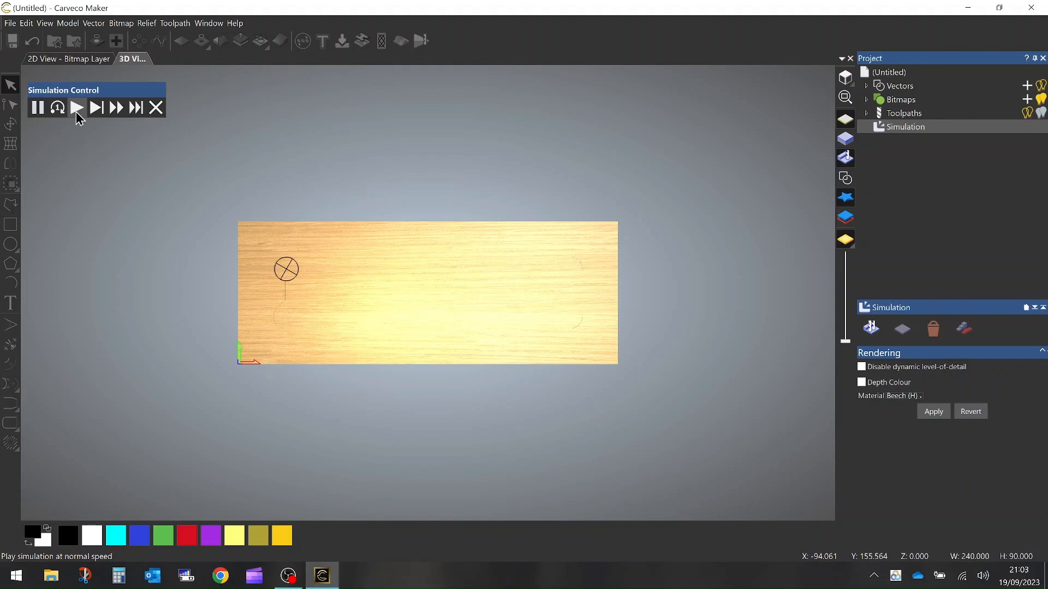
click(77, 108)
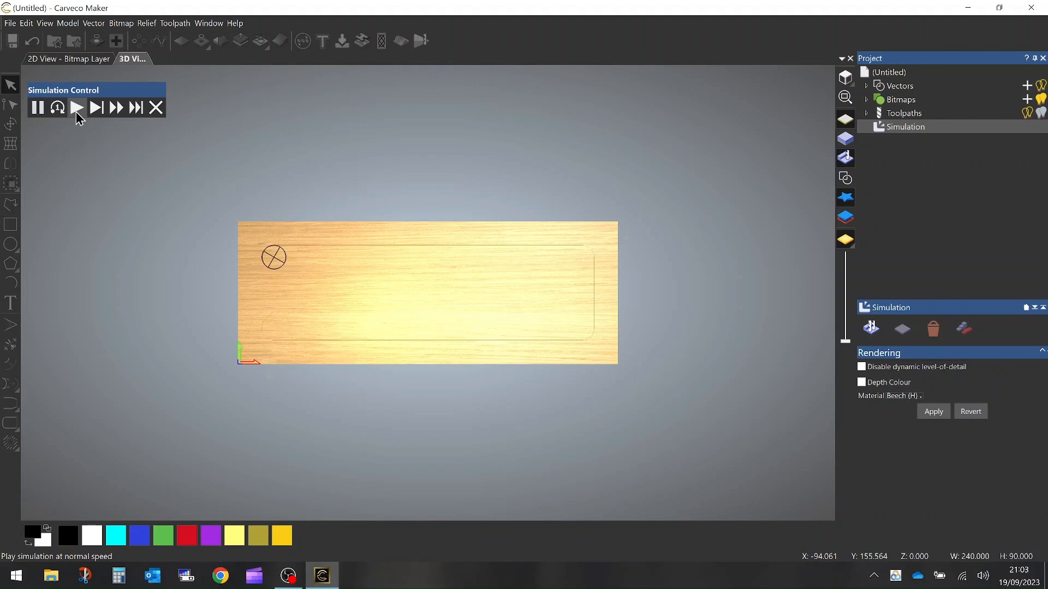
click(75, 108)
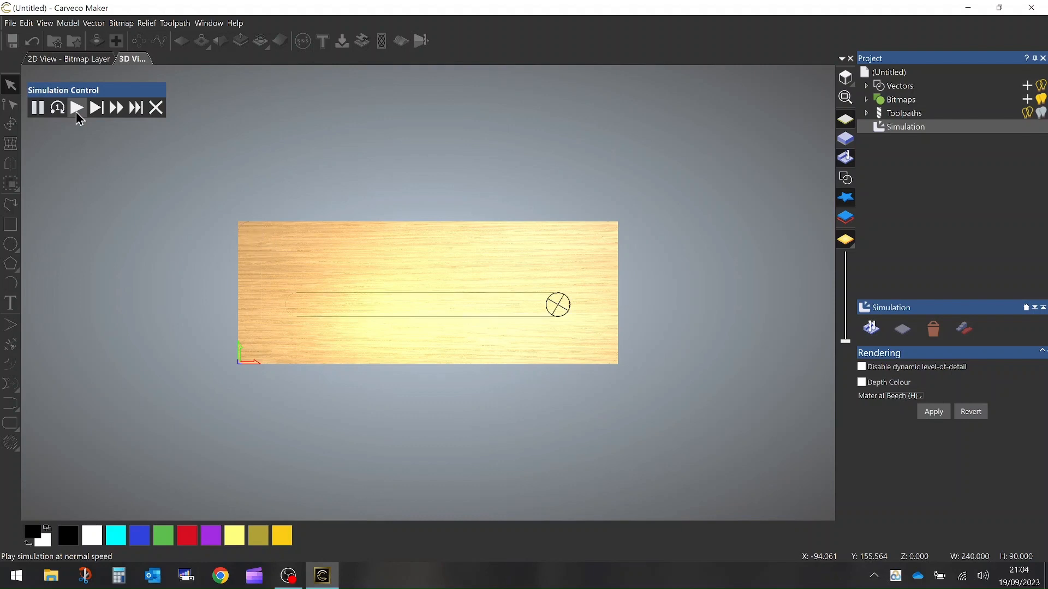
click(76, 108)
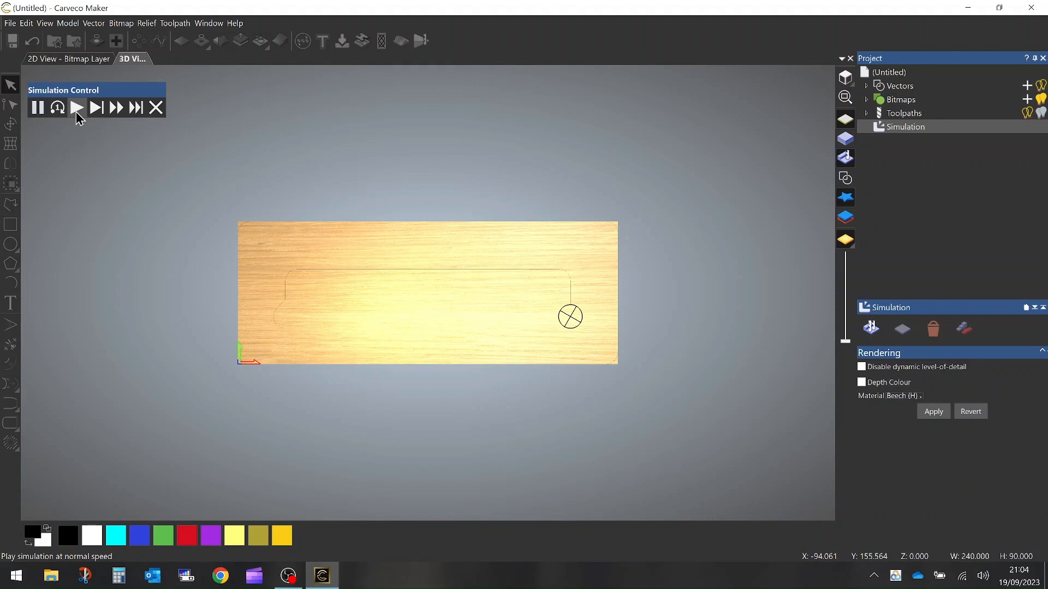
click(76, 107)
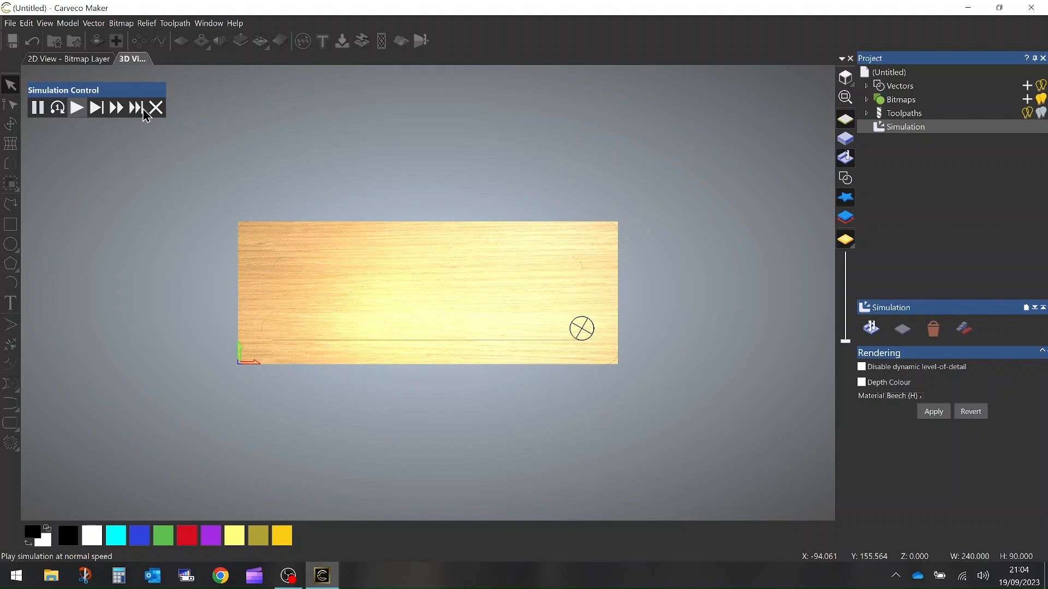
click(135, 108)
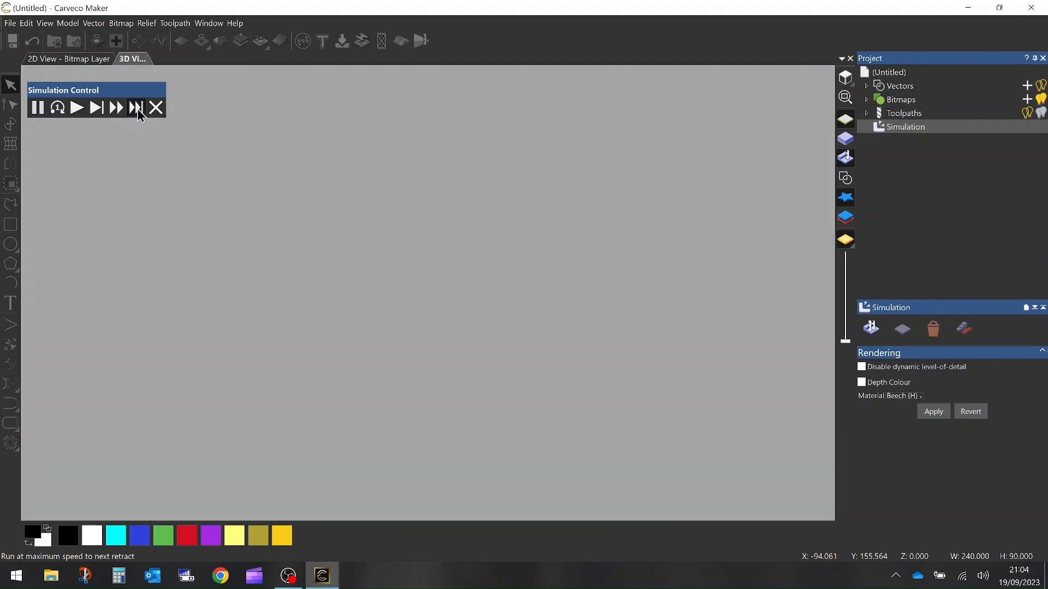
Run at maximum speed to the remaining retracts, then close Simulation Control
click(134, 108)
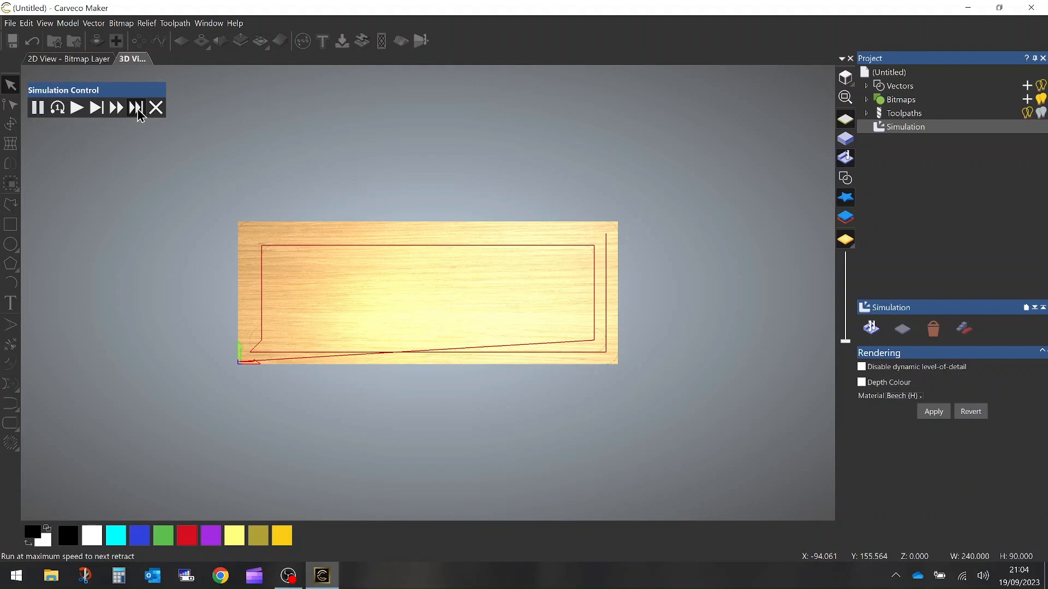
click(134, 107)
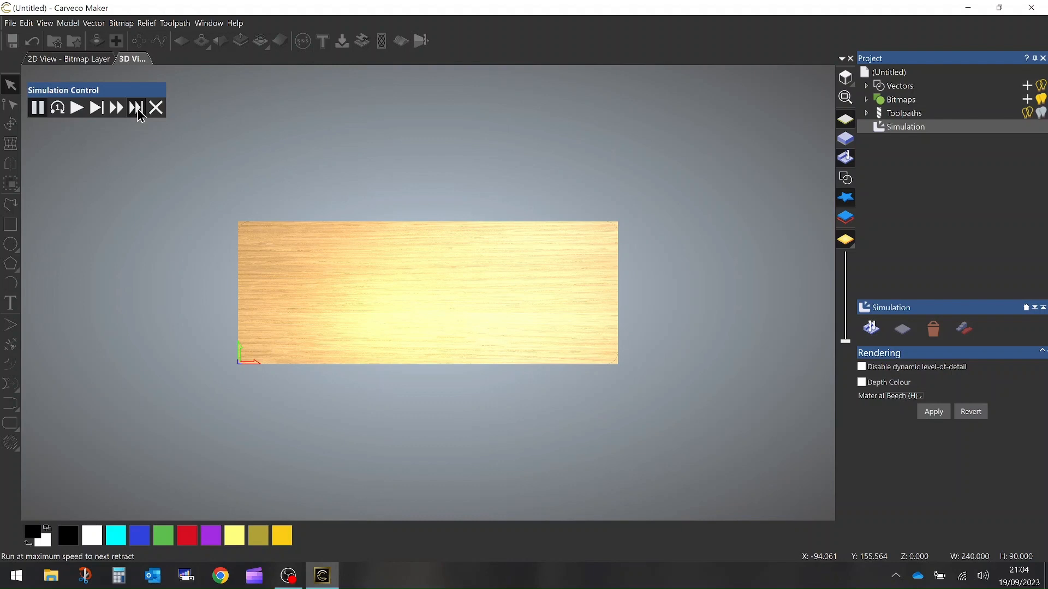
mouse_move(143, 115)
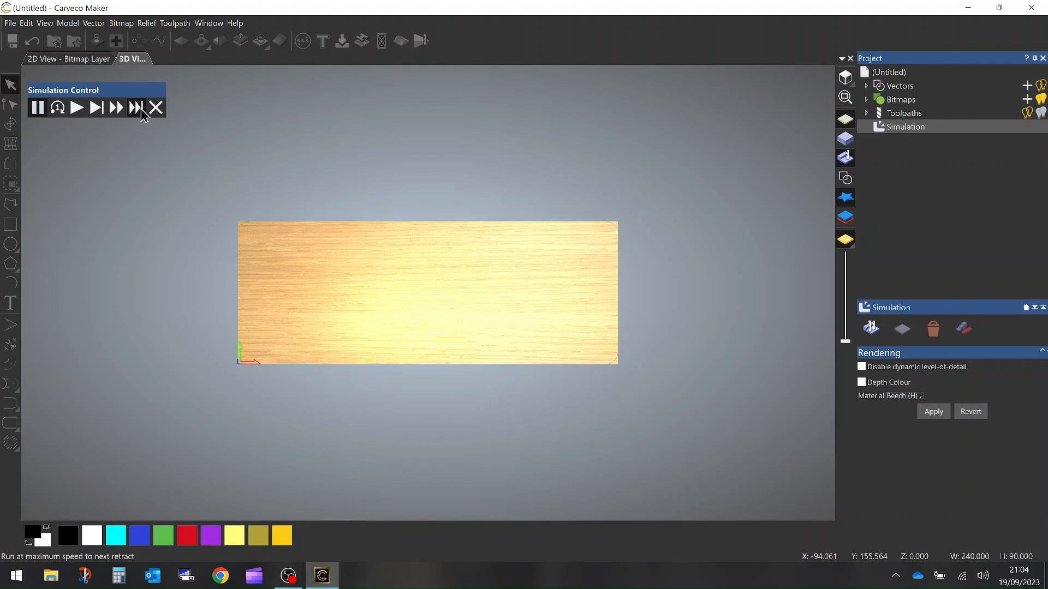
click(155, 107)
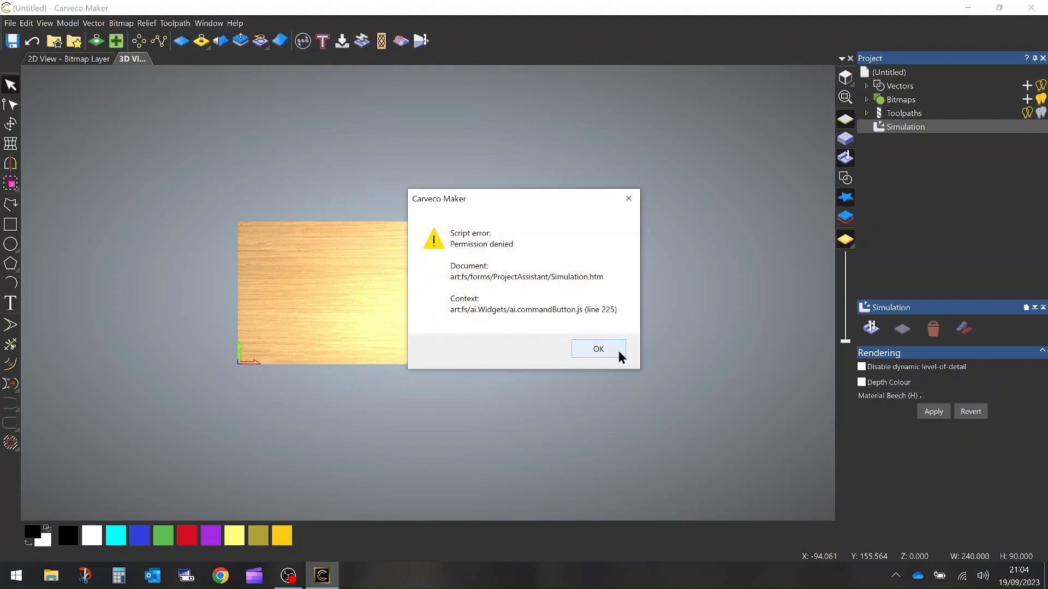
Dismiss the permission-denied script error so the Toolpaths panel returns
click(598, 349)
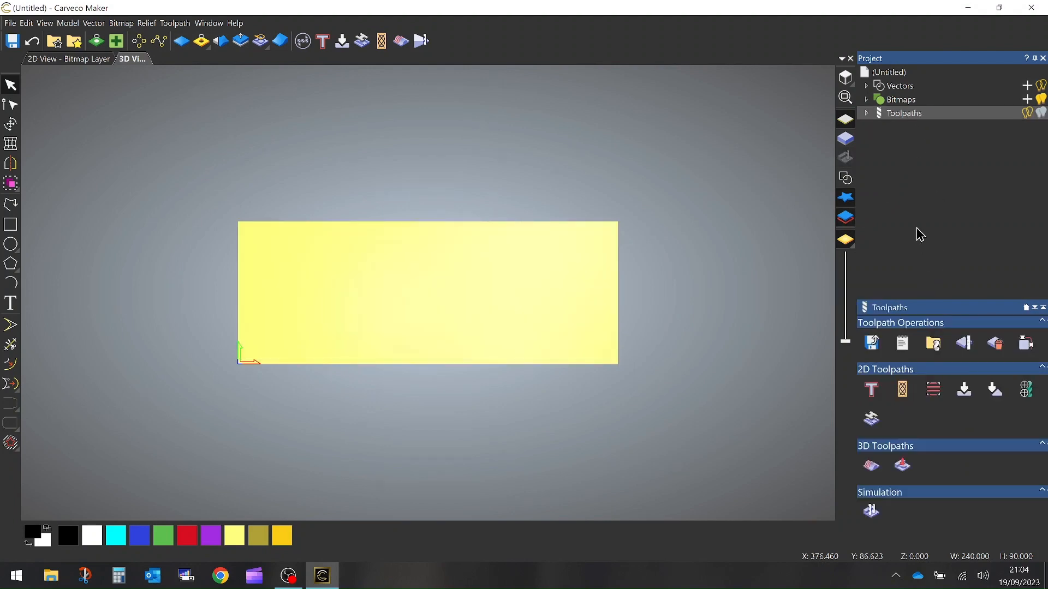
mouse_move(870, 343)
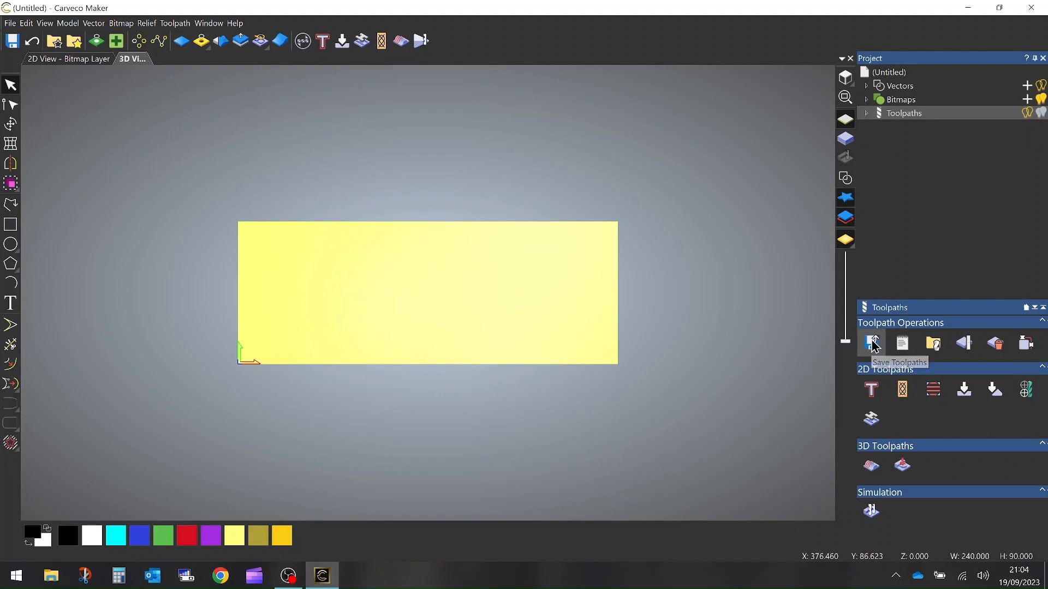
Save the Thickness toolpath to the Desktop as Thickness.gcode
click(871, 342)
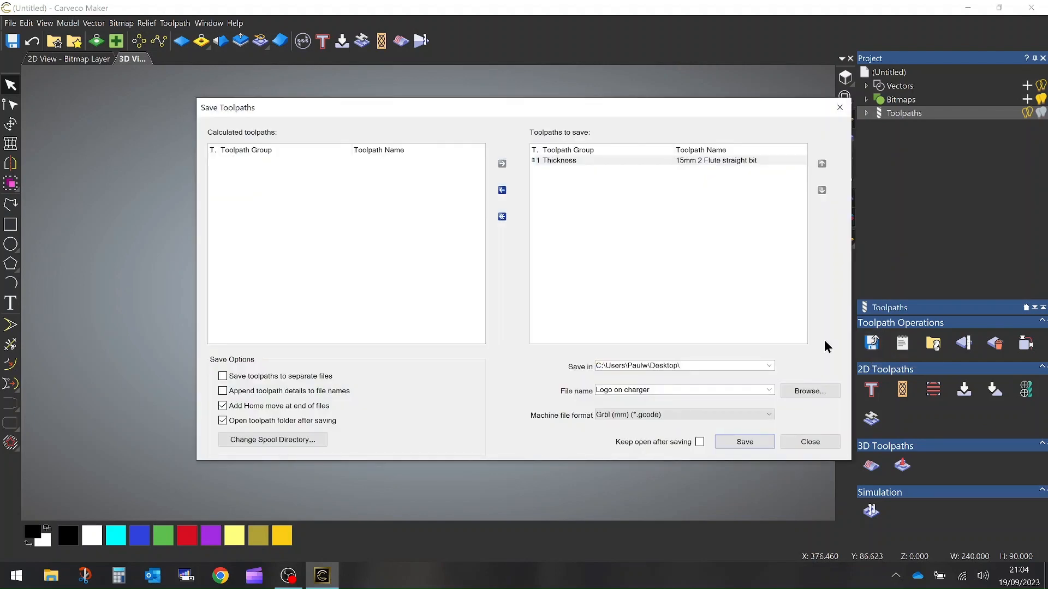
click(658, 390)
text(T)
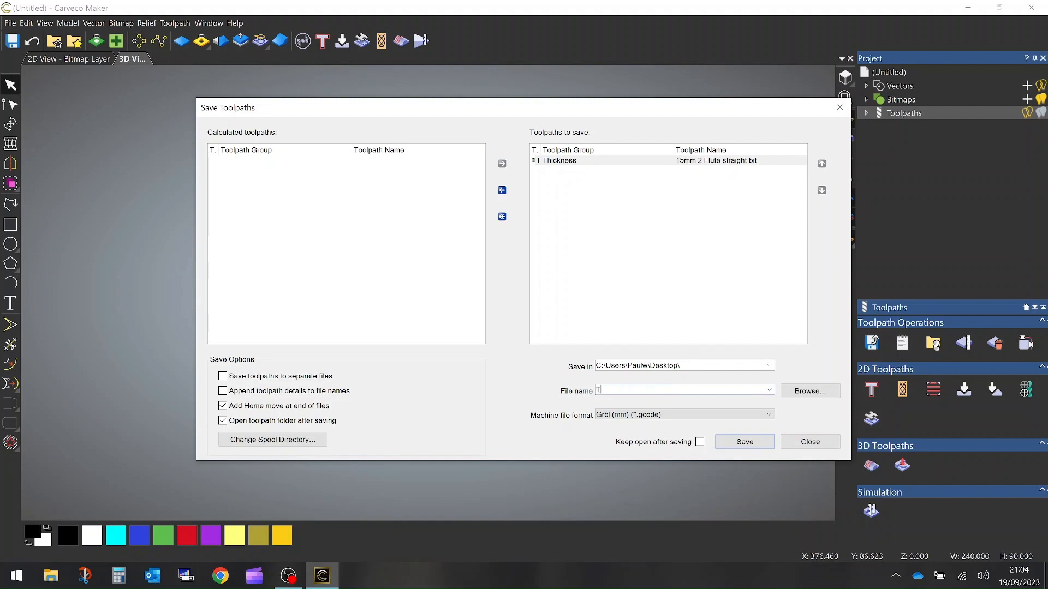
text(hickness)
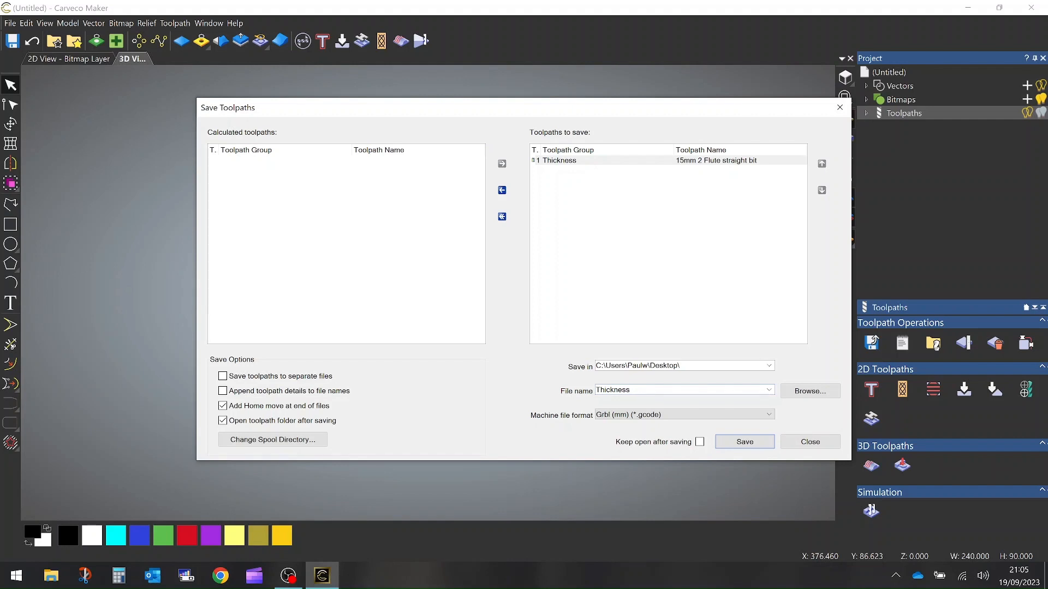
mouse_move(743, 441)
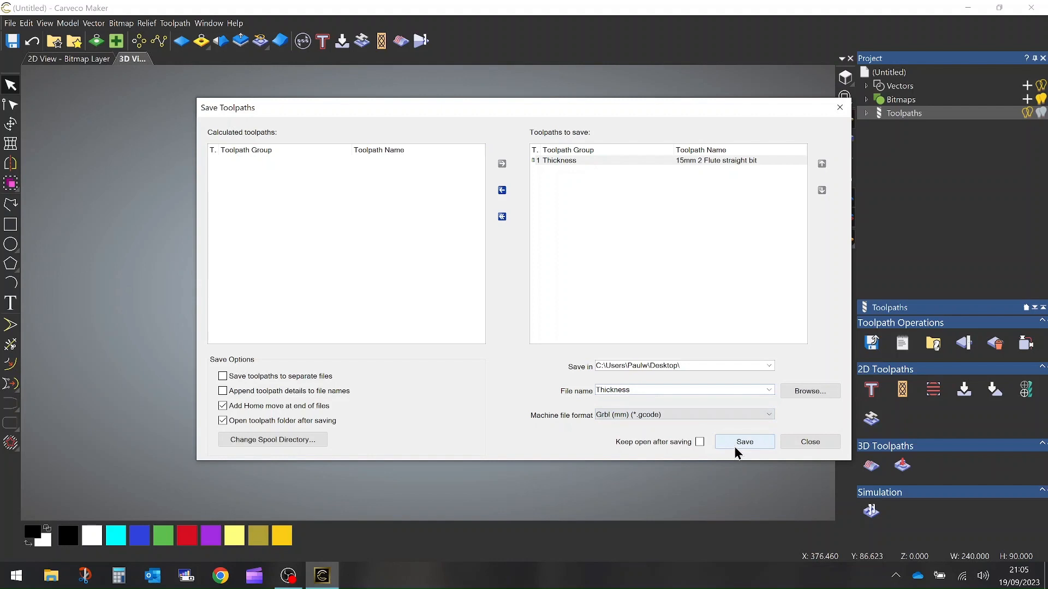
click(743, 442)
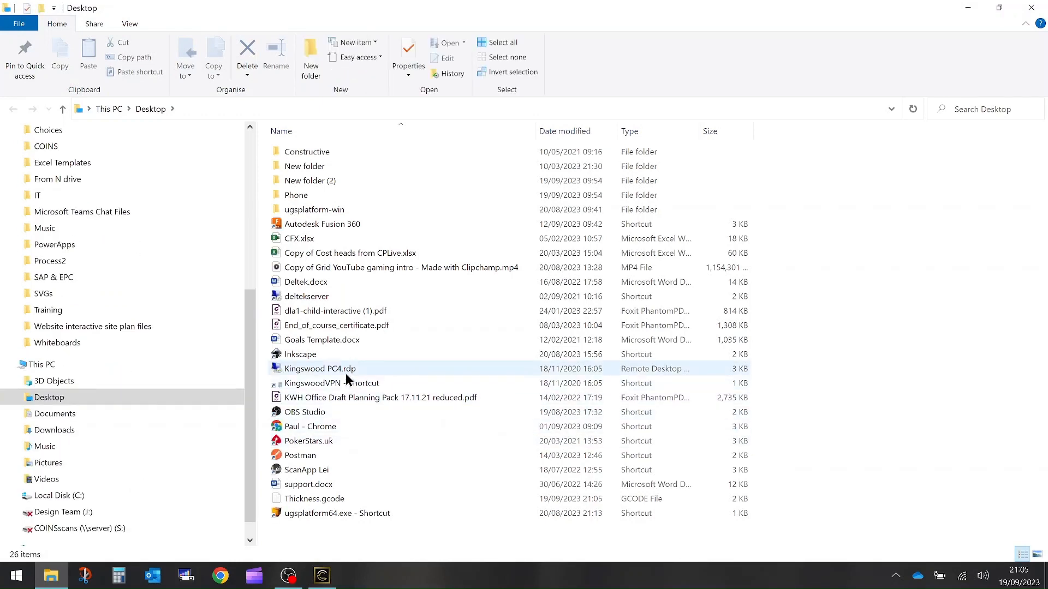
mouse_move(352, 485)
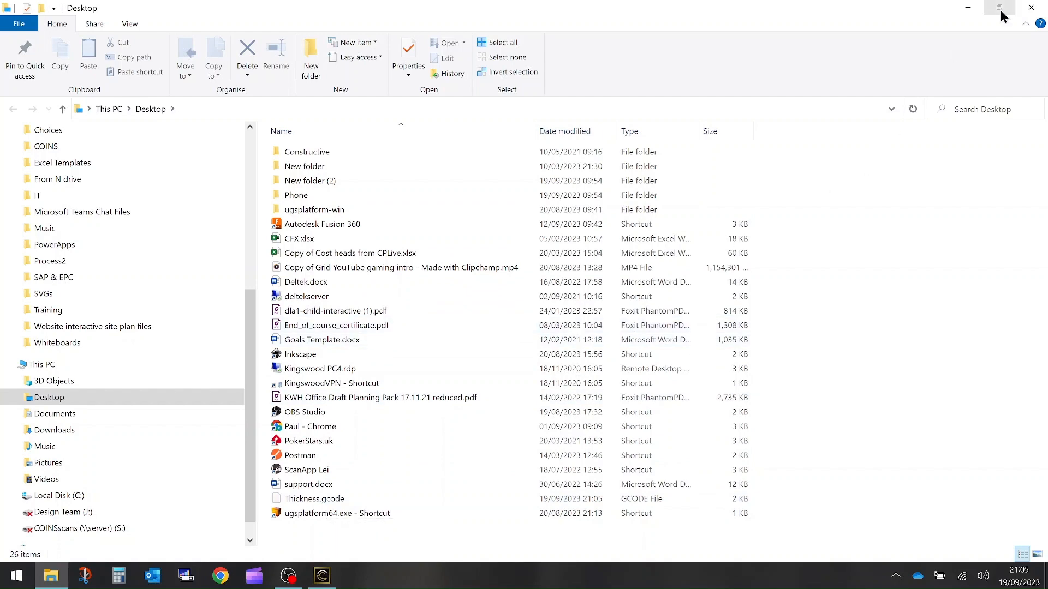
Close the Desktop folder window and the Carveco Maker project
click(321, 575)
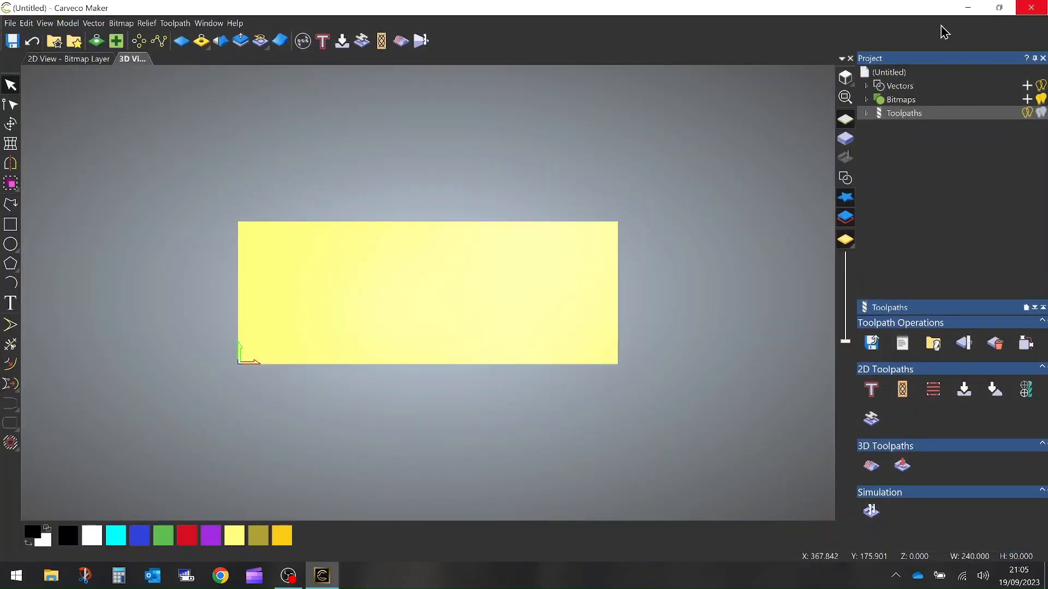
click(1031, 7)
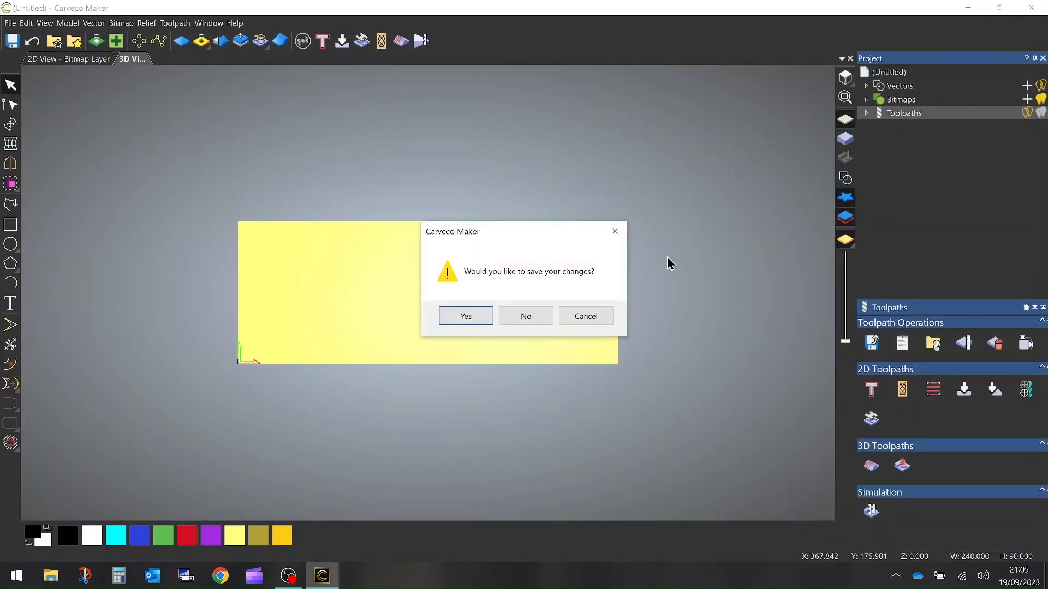